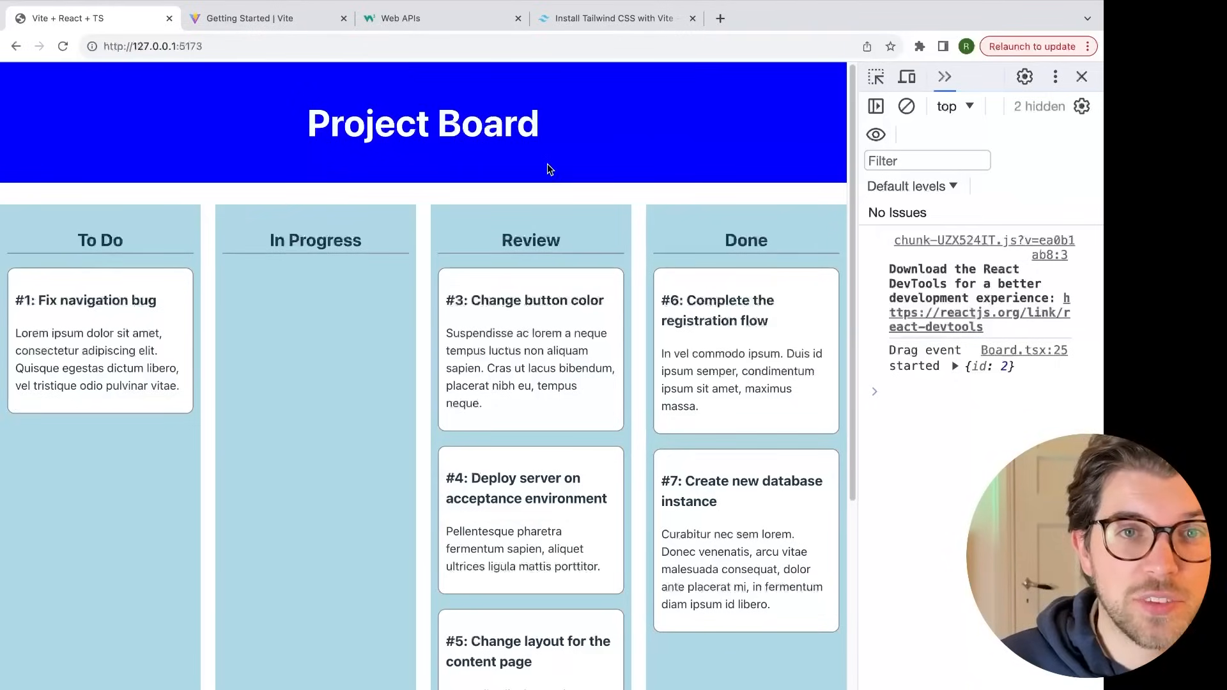
Step: Switch Chrome to the 'Install Tailwind CSS with Vite' guide tab
{"action": "left_click", "coordinate": [616, 18]}
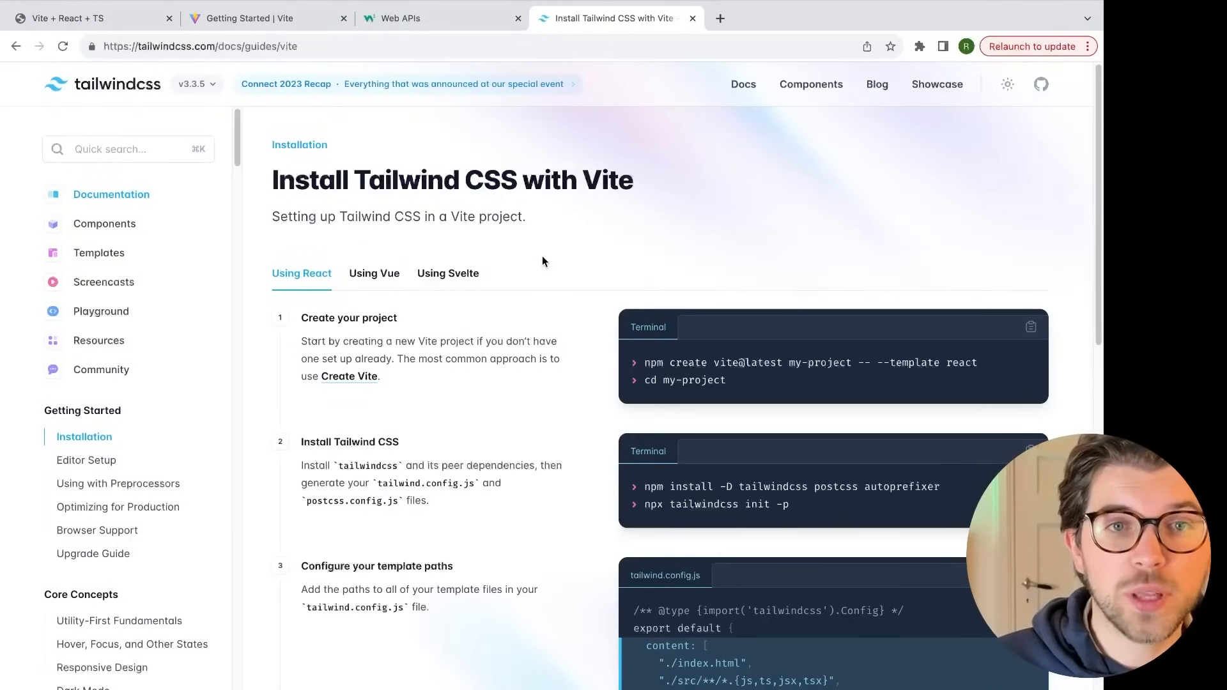
{"action": "mouse_move", "coordinate": [118, 94]}
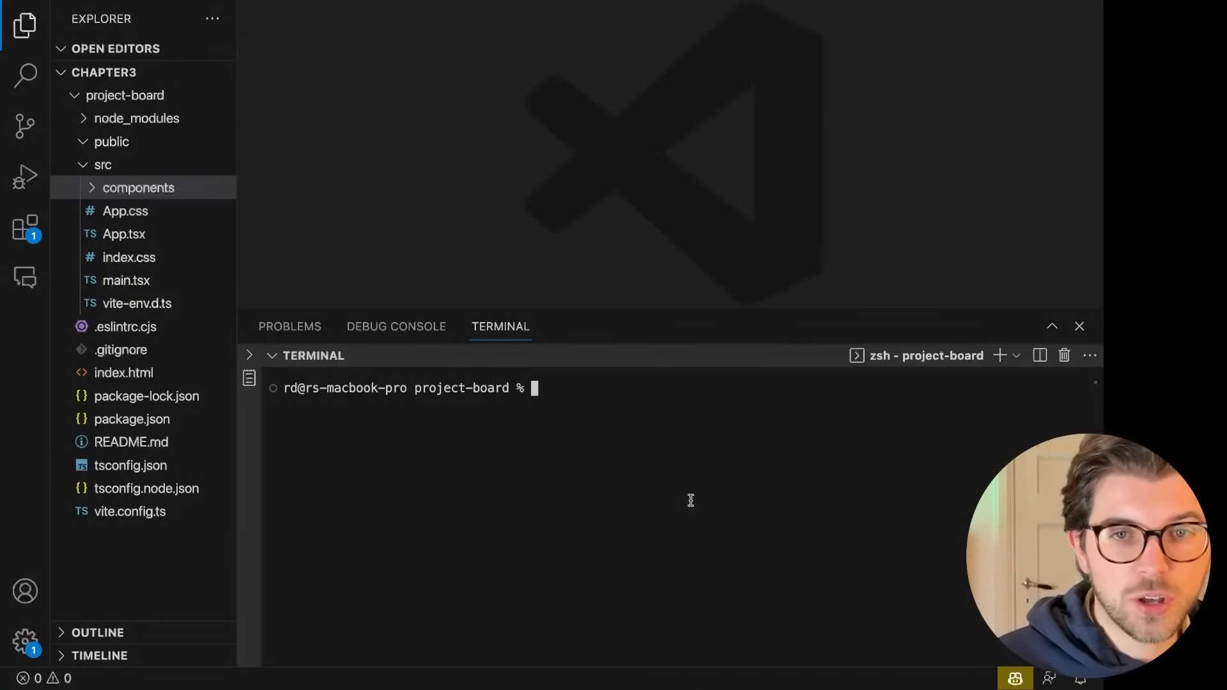
Step: Install tailwindcss, postcss and autoprefixer as dev dependencies, then open the generated tailwind.config.js
{"action": "type", "text": "npm install -D tailwindcss postcss autoprefixer"}
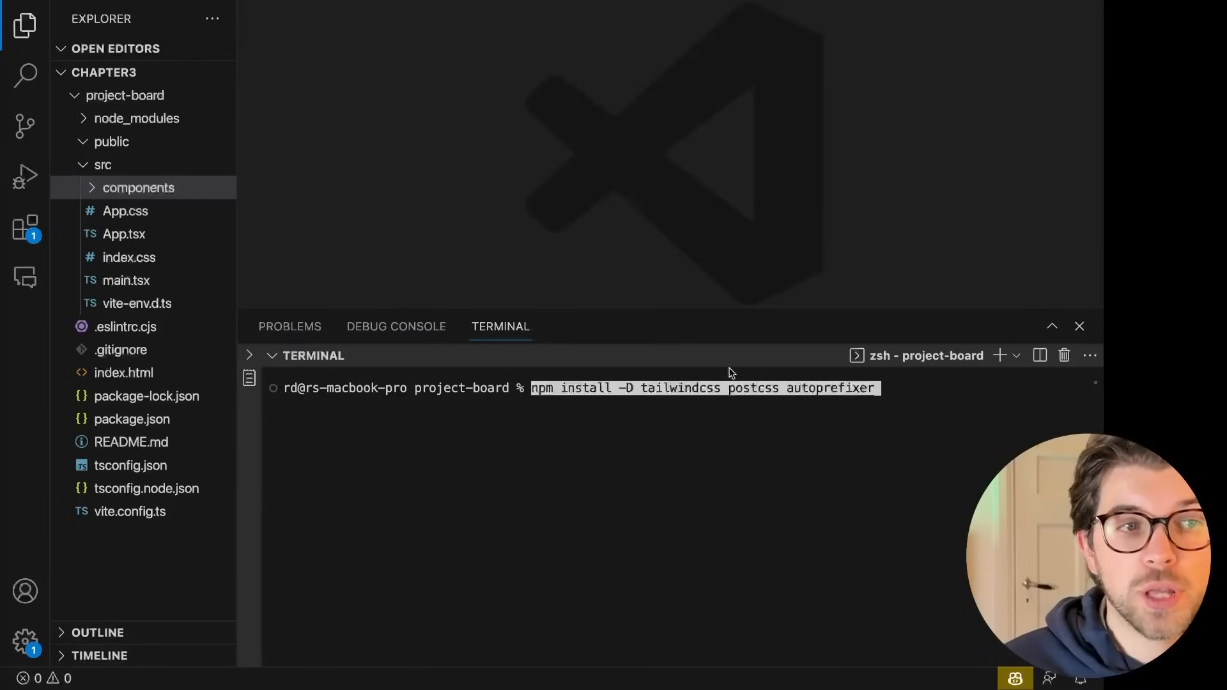
{"action": "mouse_move", "coordinate": [935, 390]}
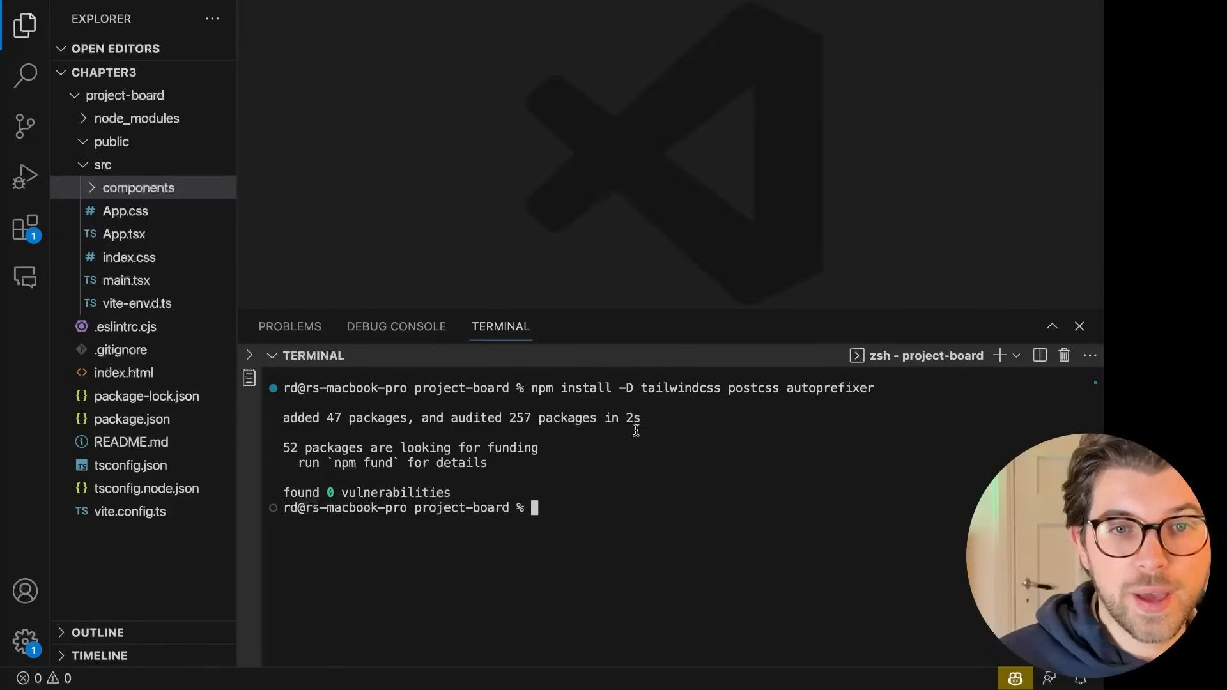
{"action": "double_click", "coordinate": [680, 388]}
{"action": "type", "text": "npx tailwindcss init -p"}
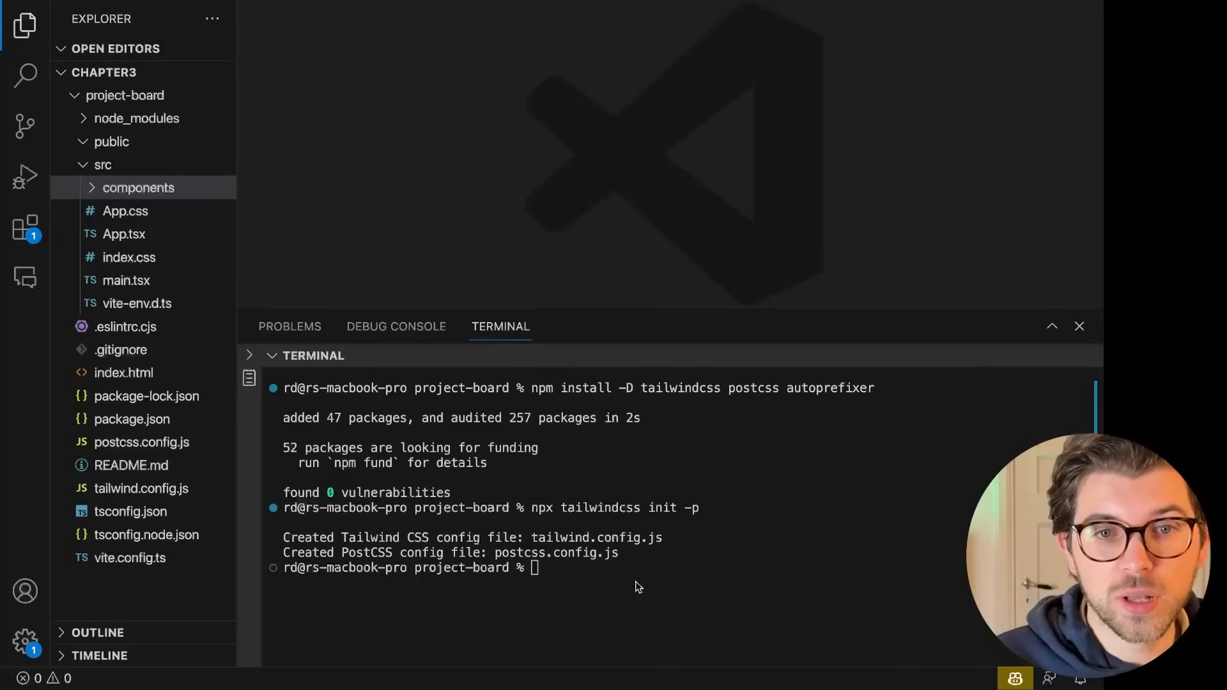
{"action": "left_click", "coordinate": [143, 488]}
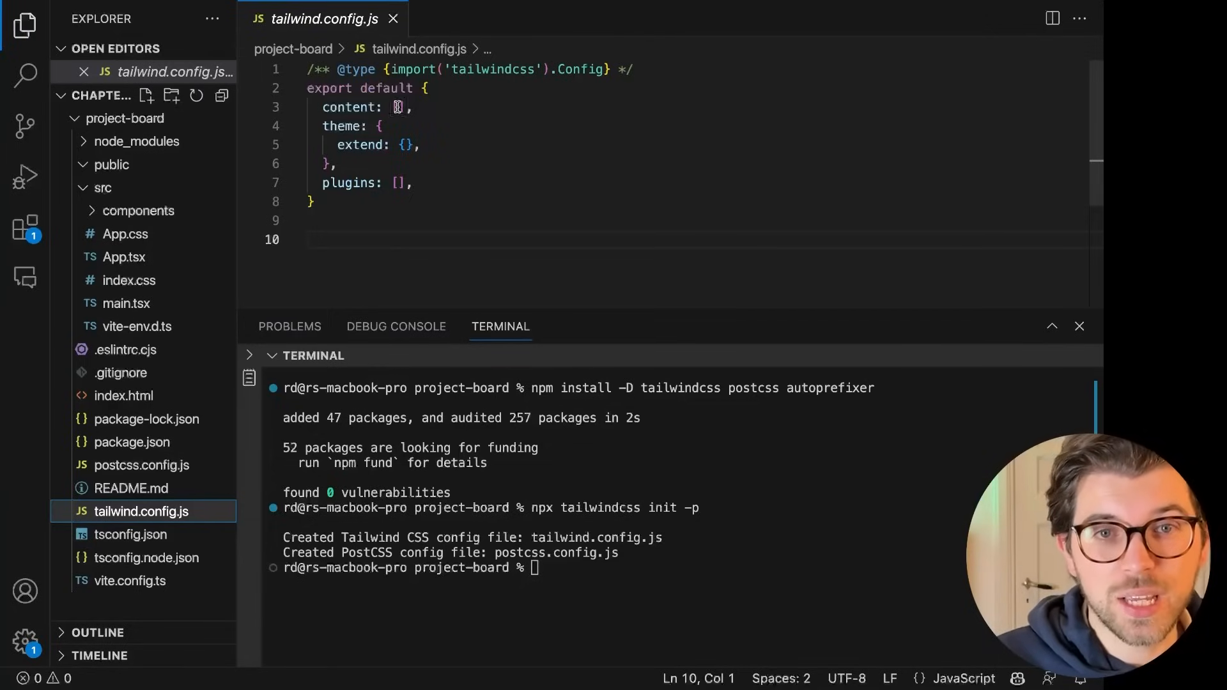
Step: Add './src/**/*.{js|jsx|ts|tsx}' to the Tailwind content array and save the config
{"action": "type", "text": "'./src/**/*.html',"}
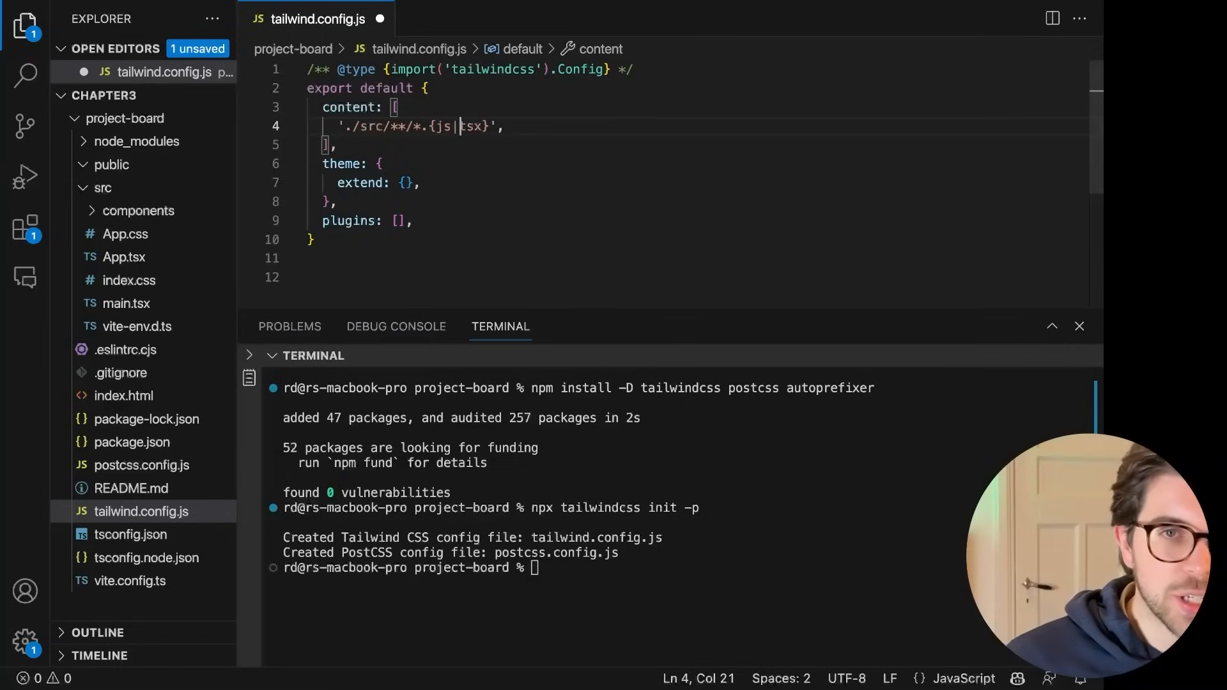
{"action": "type", "text": "jsx|"}
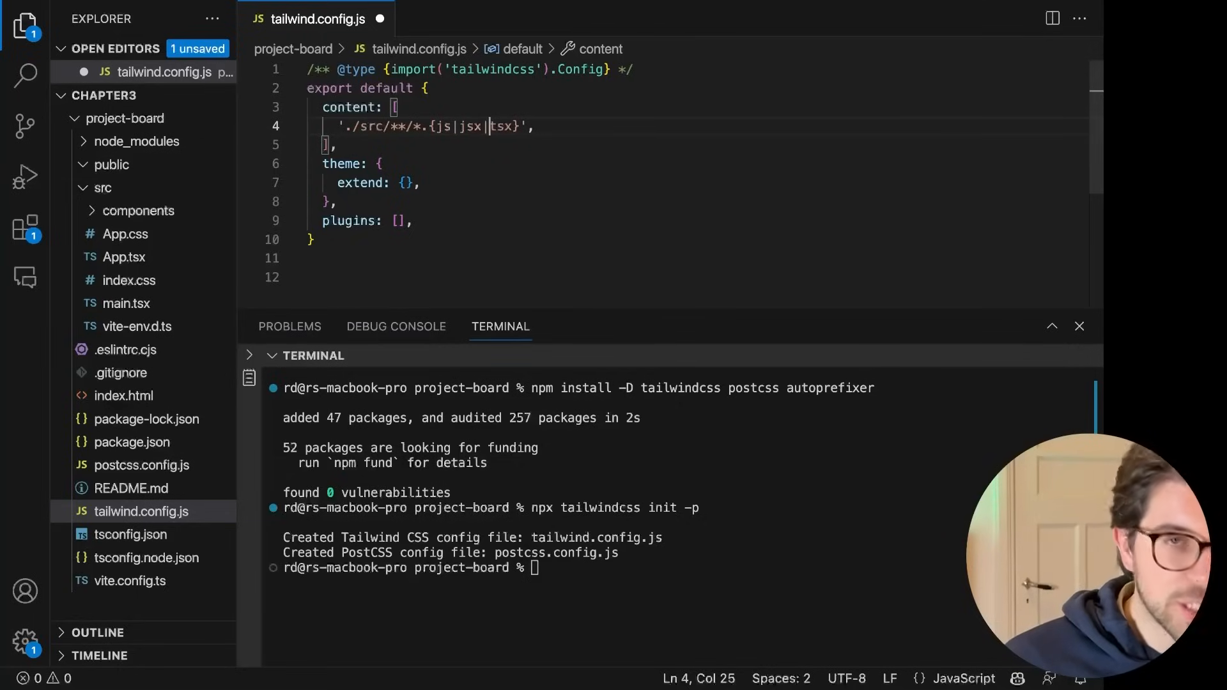
{"action": "type", "text": "ts"}
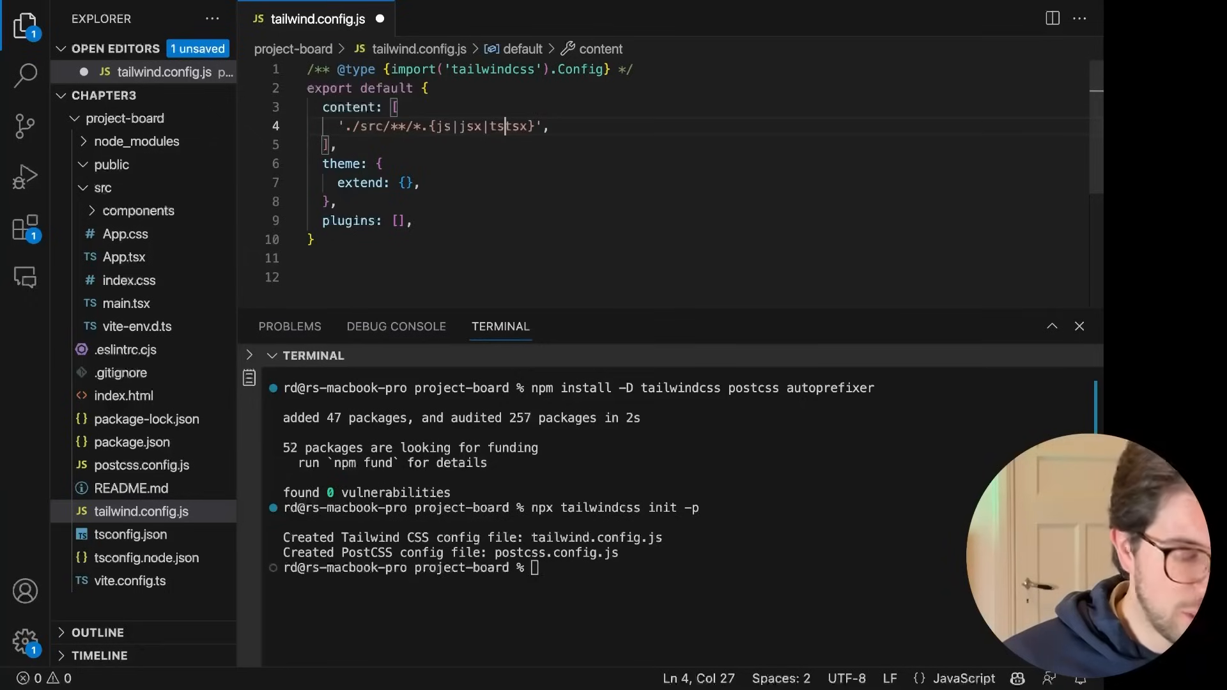
{"action": "key", "text": "cmd+s"}
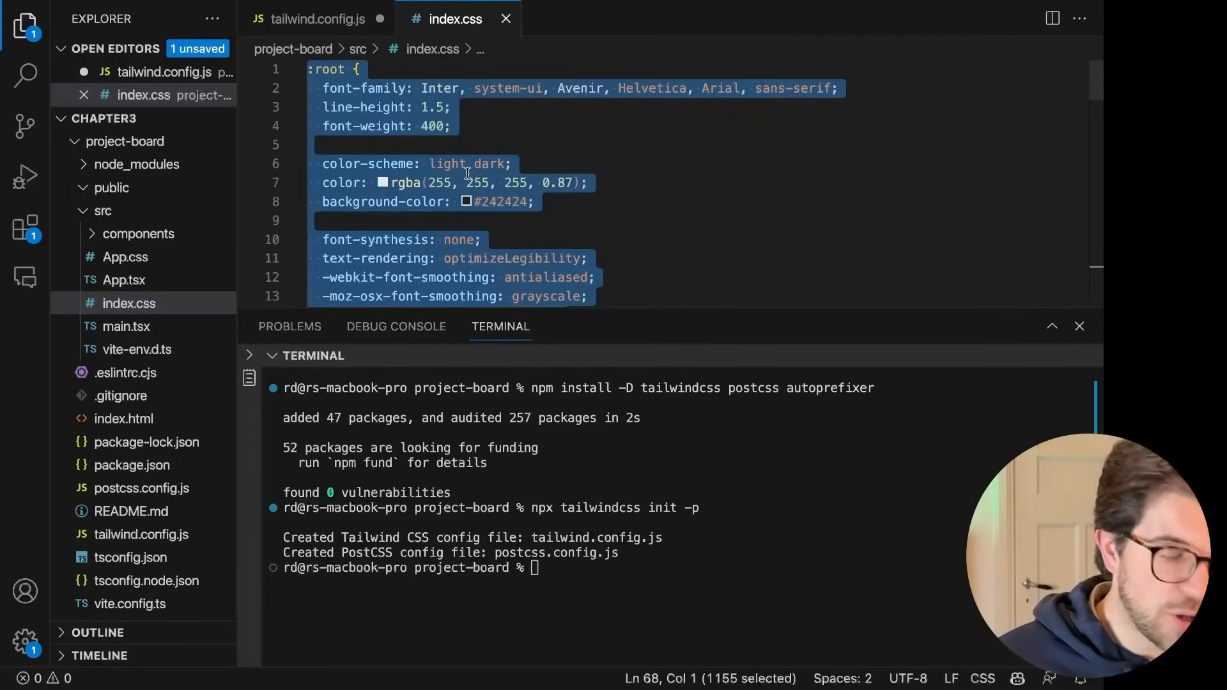
{"action": "key", "text": "Delete"}
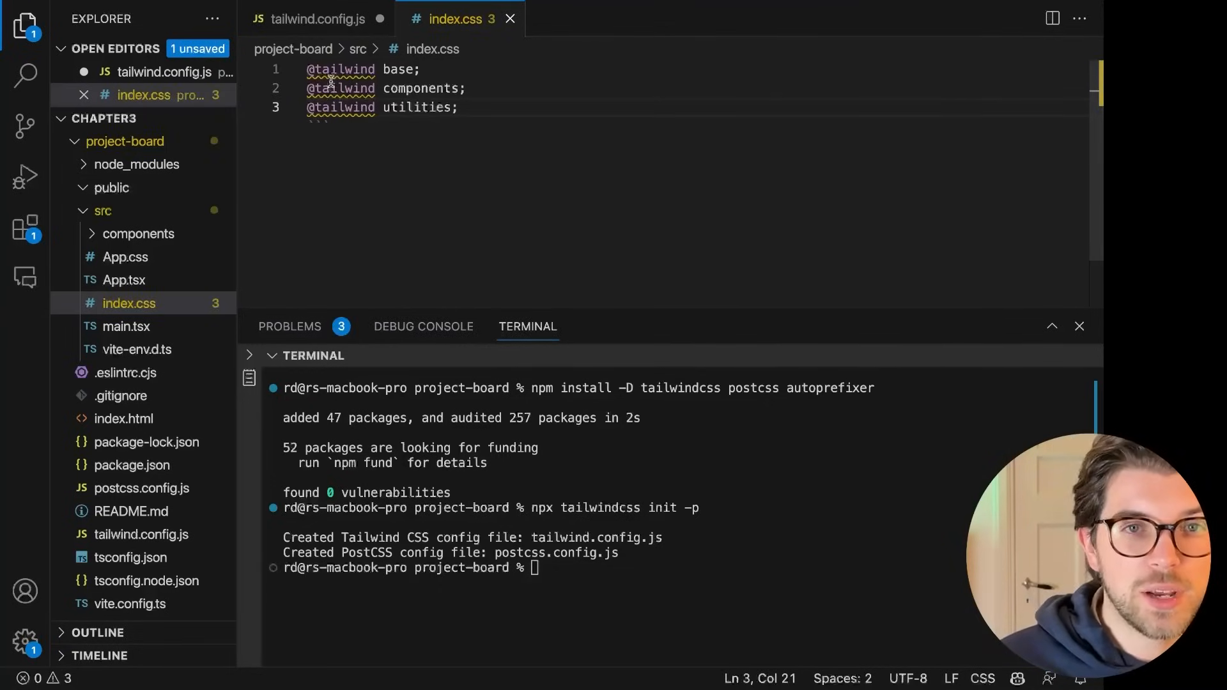
{"action": "mouse_move", "coordinate": [337, 69]}
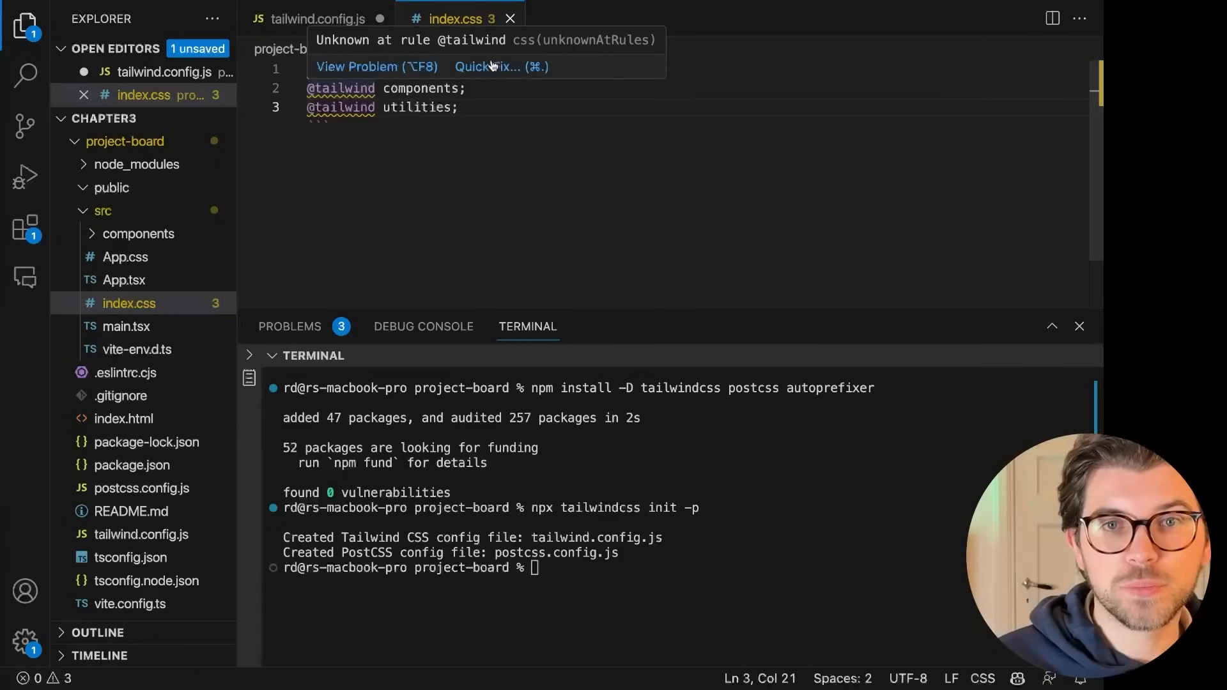
{"action": "left_click", "coordinate": [487, 66]}
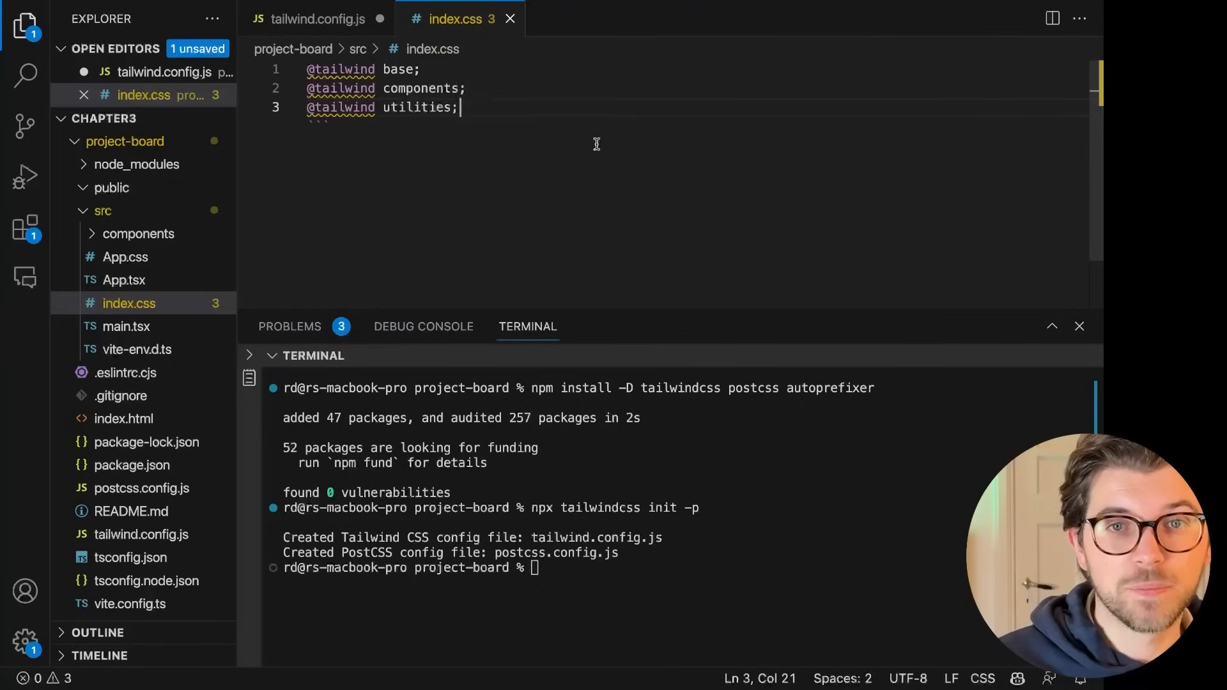
{"action": "left_click", "coordinate": [24, 278]}
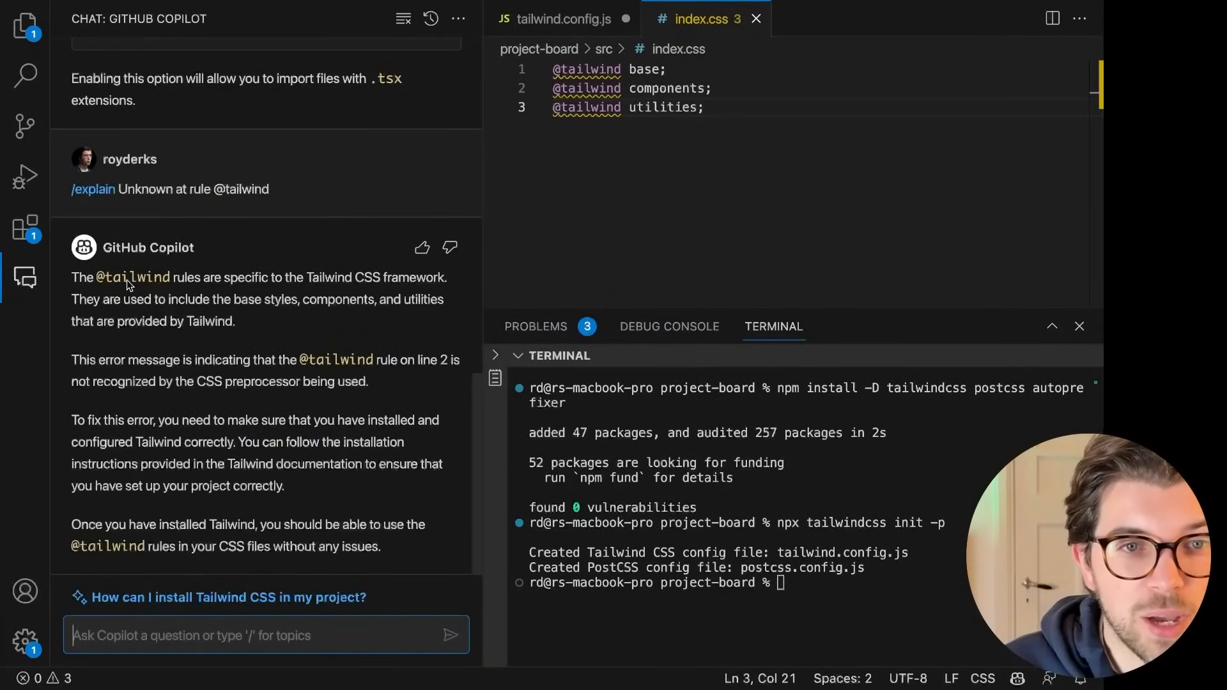
{"action": "mouse_move", "coordinate": [403, 283]}
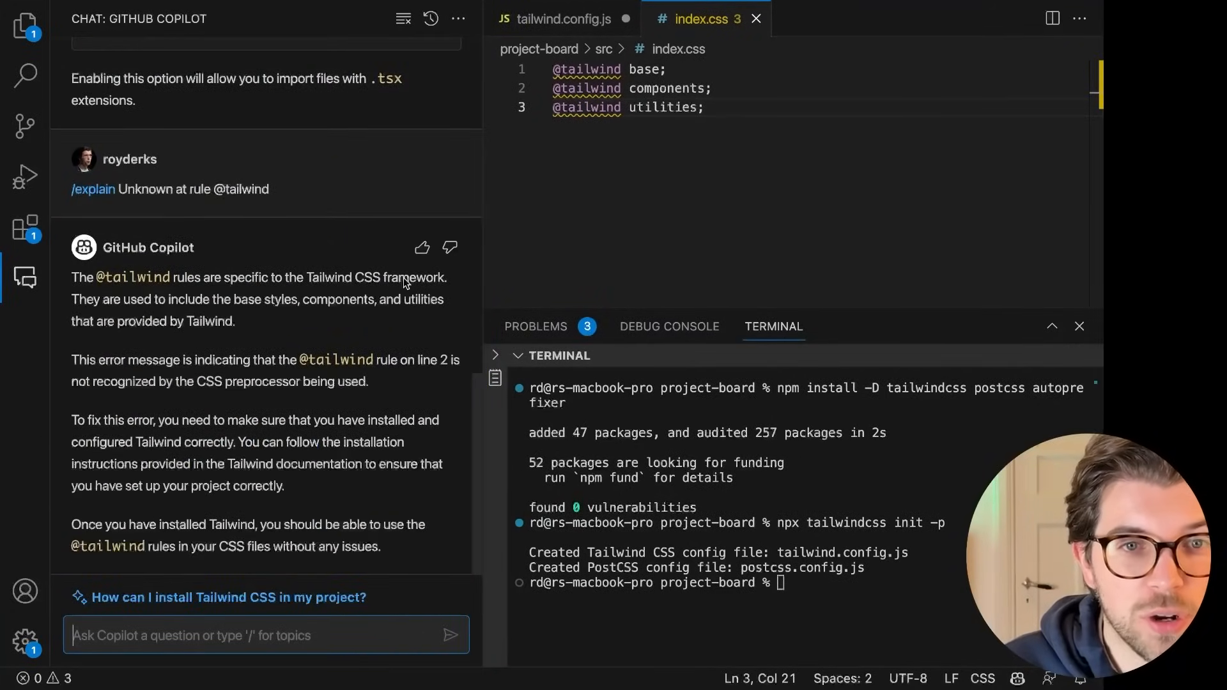
{"action": "left_click_drag", "start_coordinate": [74, 360], "coordinate": [368, 382]}
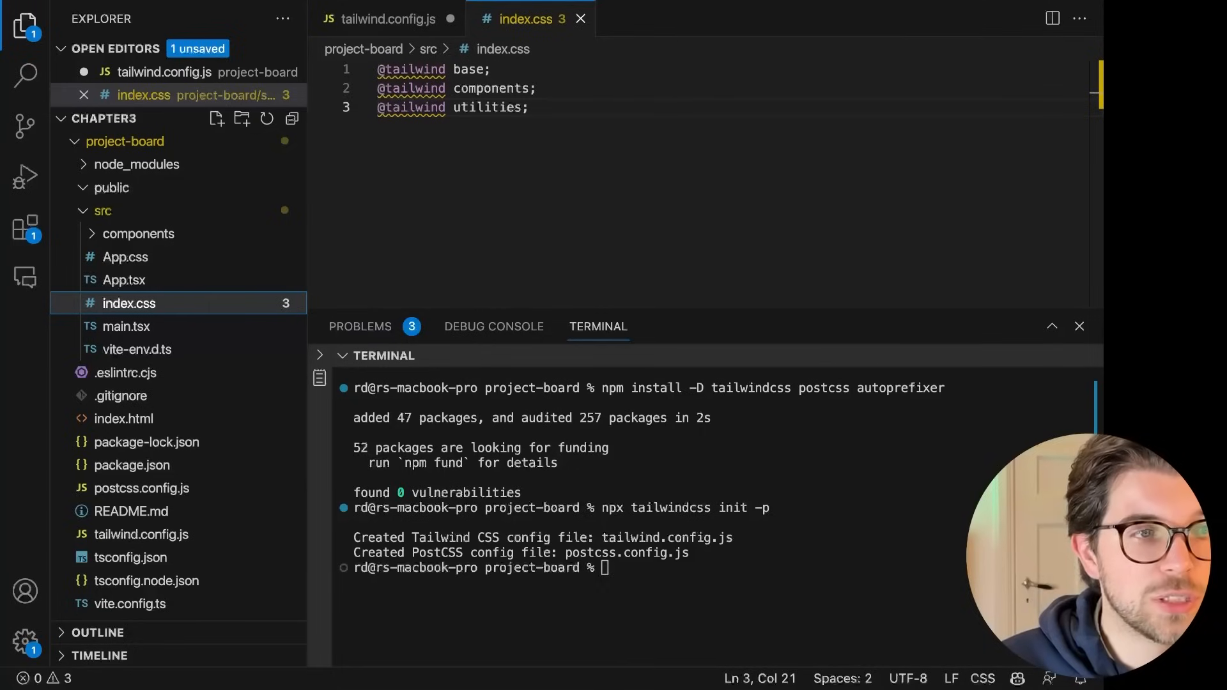
Step: View the localhost:5173 Project Board app with its four columns of task cards
{"action": "type", "text": "np"}
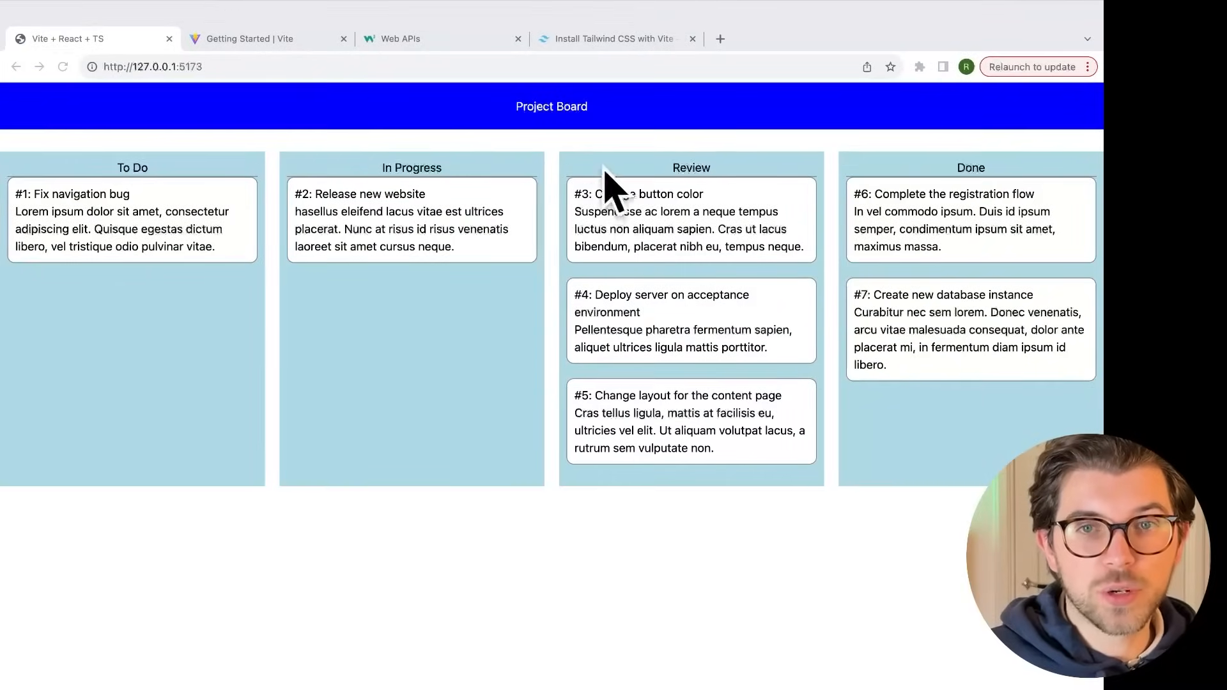
{"action": "mouse_move", "coordinate": [540, 125]}
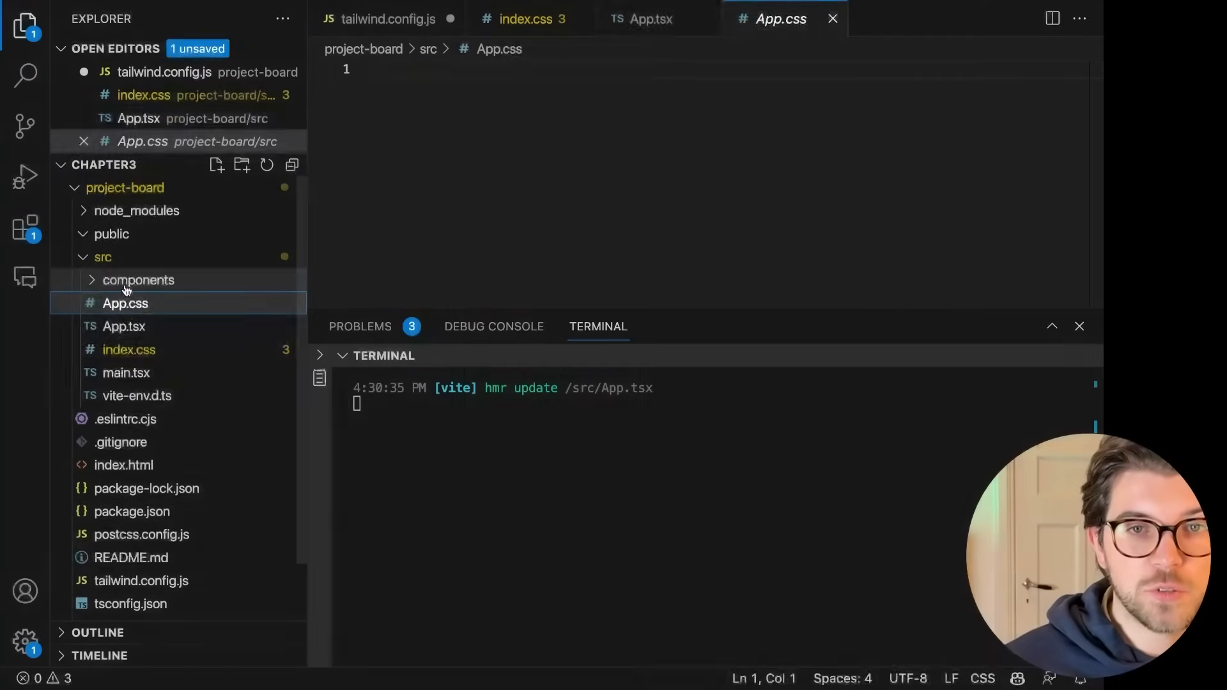
Step: Review Board.css's four-column grid-template-columns rule, then return to Board.tsx
{"action": "left_click", "coordinate": [139, 279]}
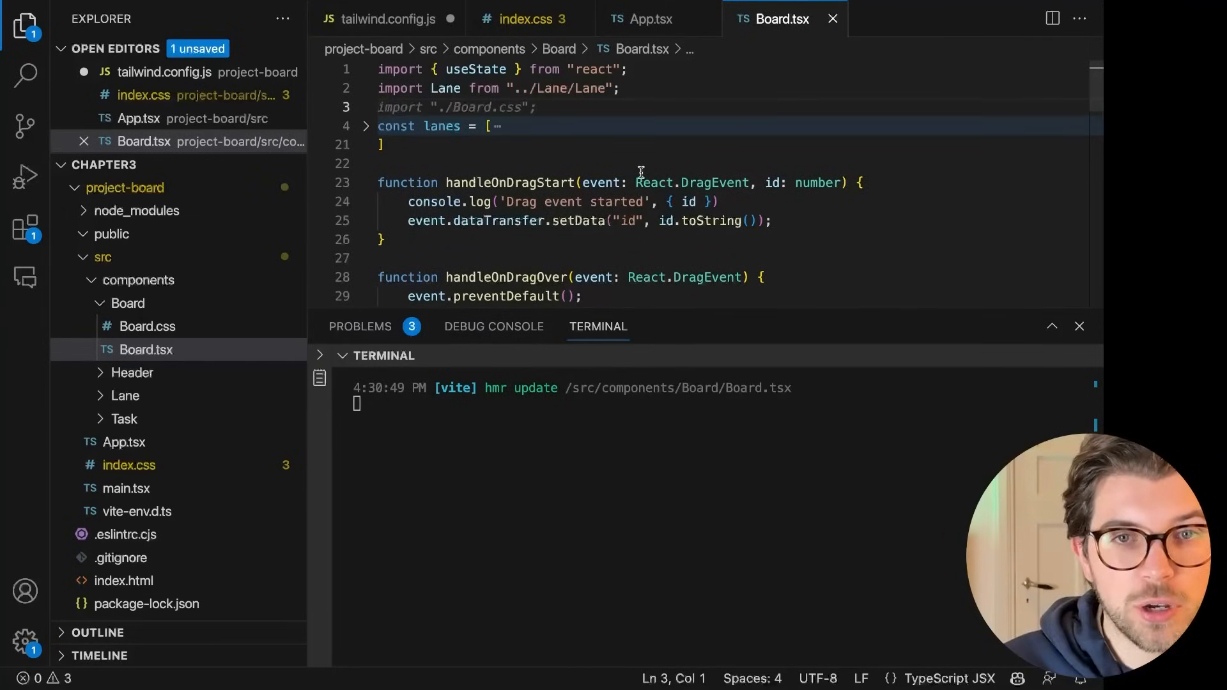
{"action": "left_click", "coordinate": [147, 327]}
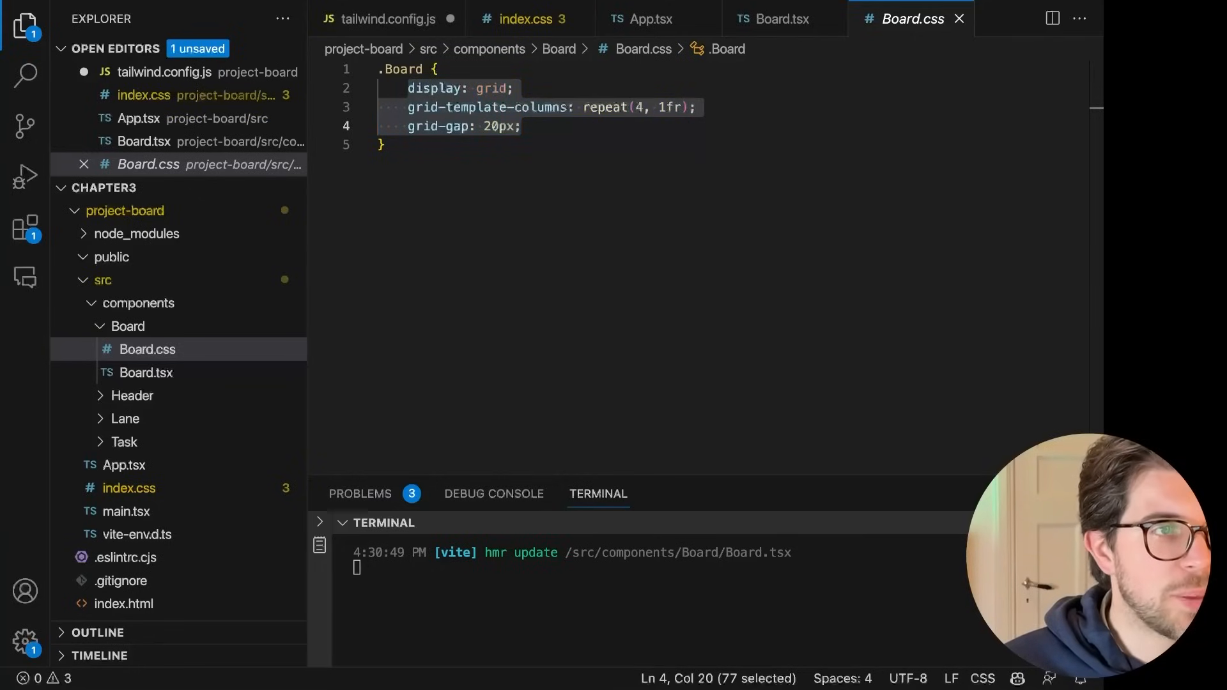
{"action": "left_click", "coordinate": [449, 87]}
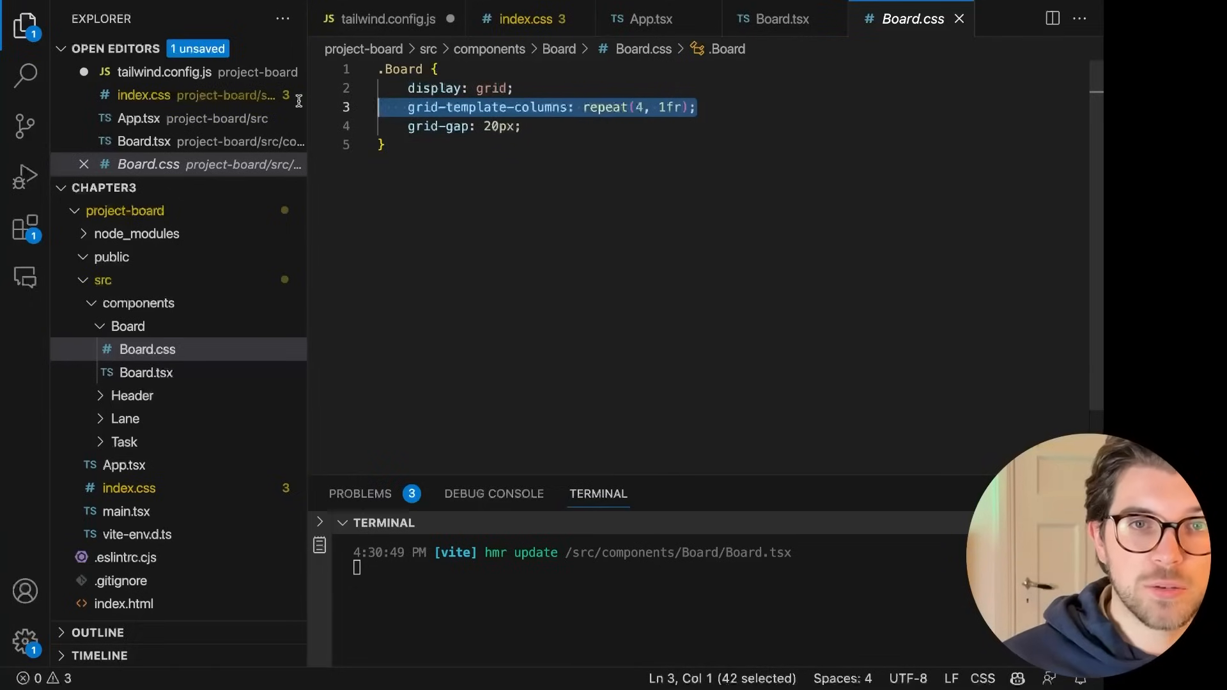
{"action": "left_click", "coordinate": [783, 18]}
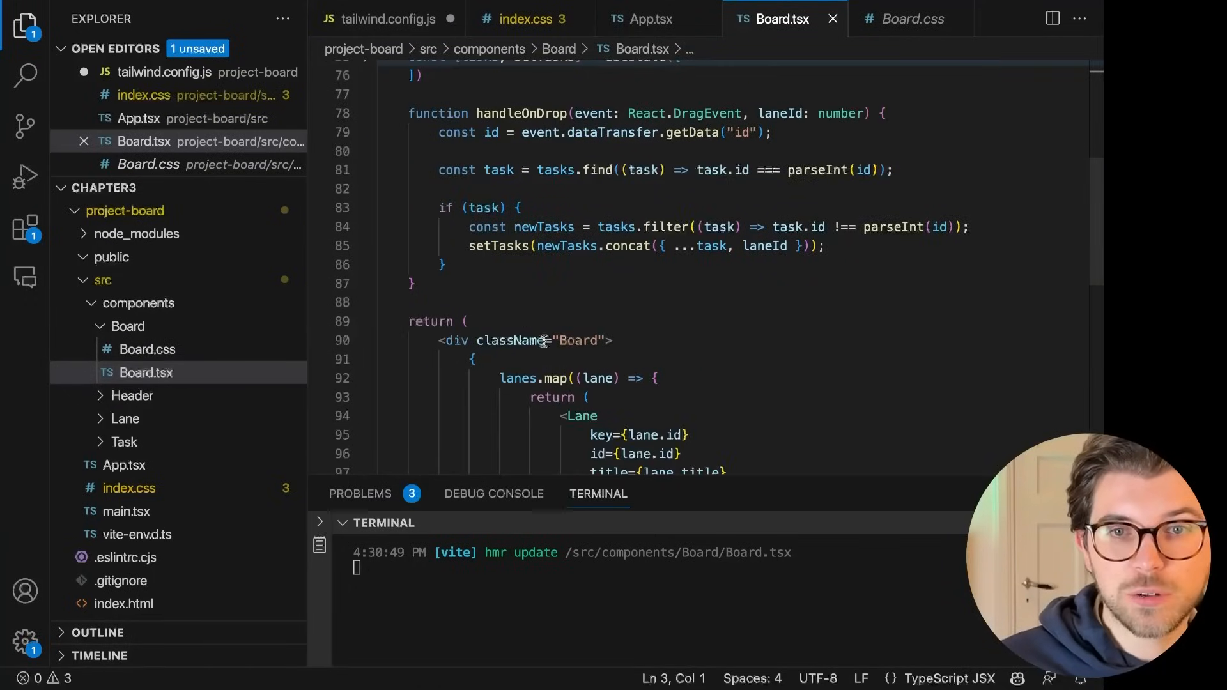
Step: Replace the Board div's 'Board' class with the Tailwind classes 'grid grid-cols-4'
{"action": "double_click", "coordinate": [579, 340]}
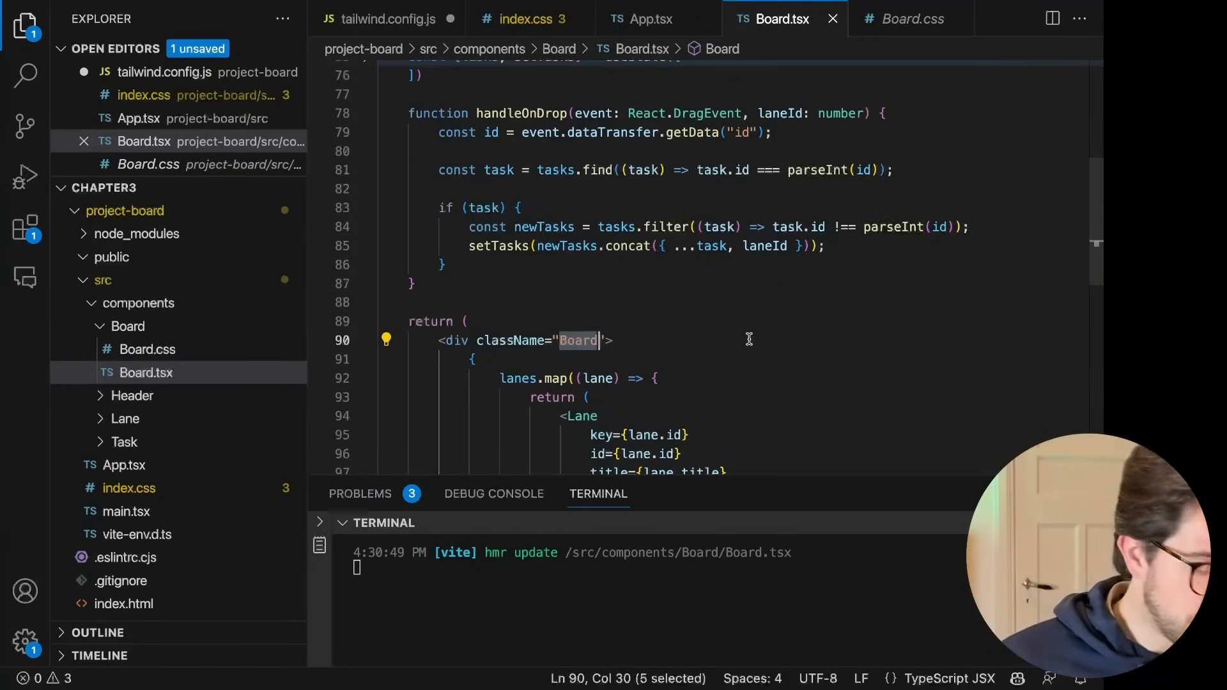
{"action": "type", "text": "gird"}
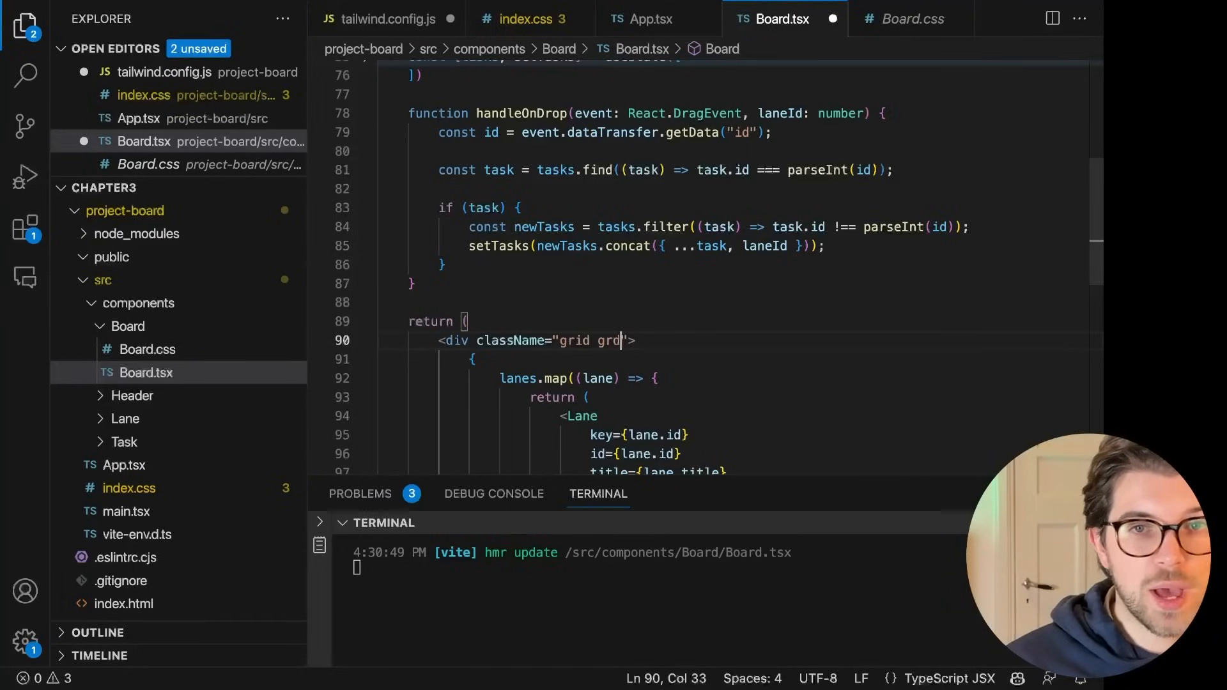
{"action": "type", "text": "-cols-4"}
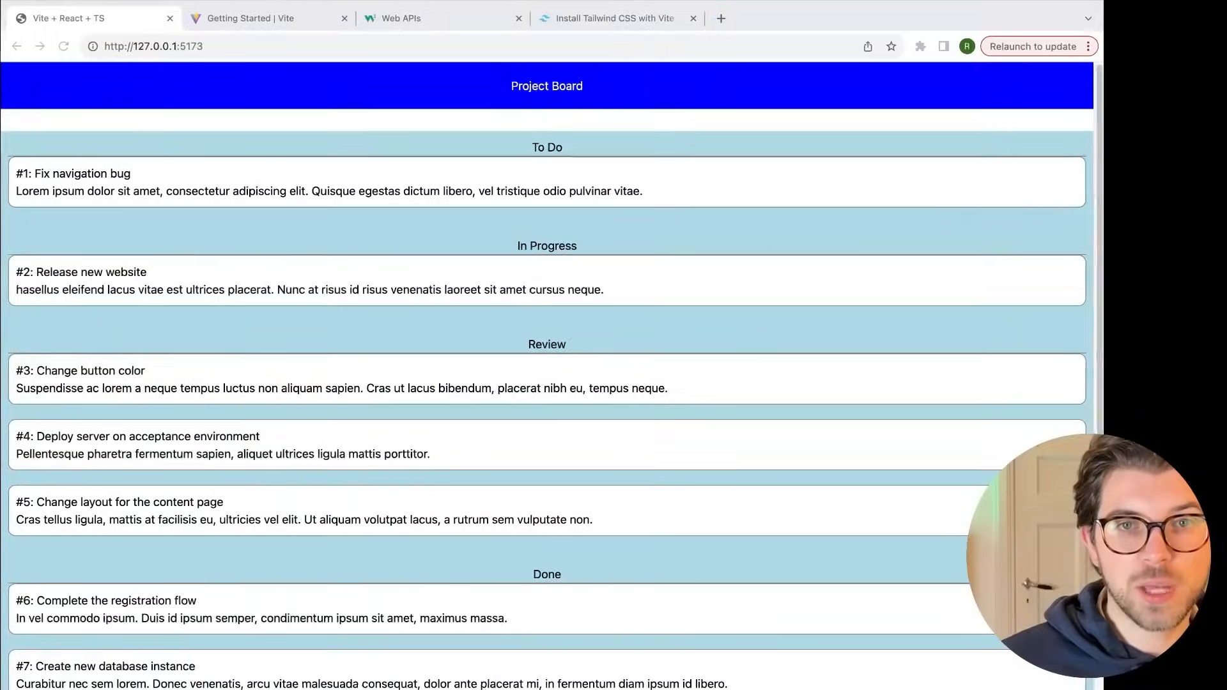
{"action": "scroll", "scroll_direction": "down", "scroll_amount": 3}
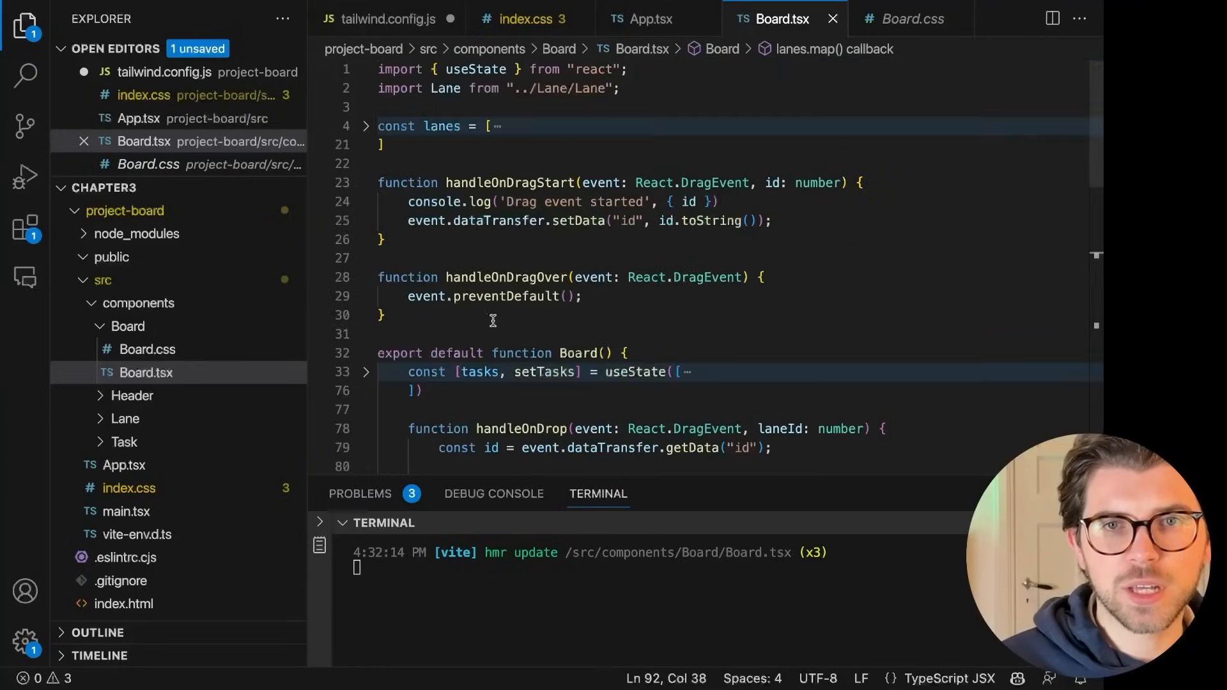
Step: Open Header.tsx and change the content glob to comma-separated js, jsx, ts, tsx extensions
{"action": "left_click", "coordinate": [132, 395]}
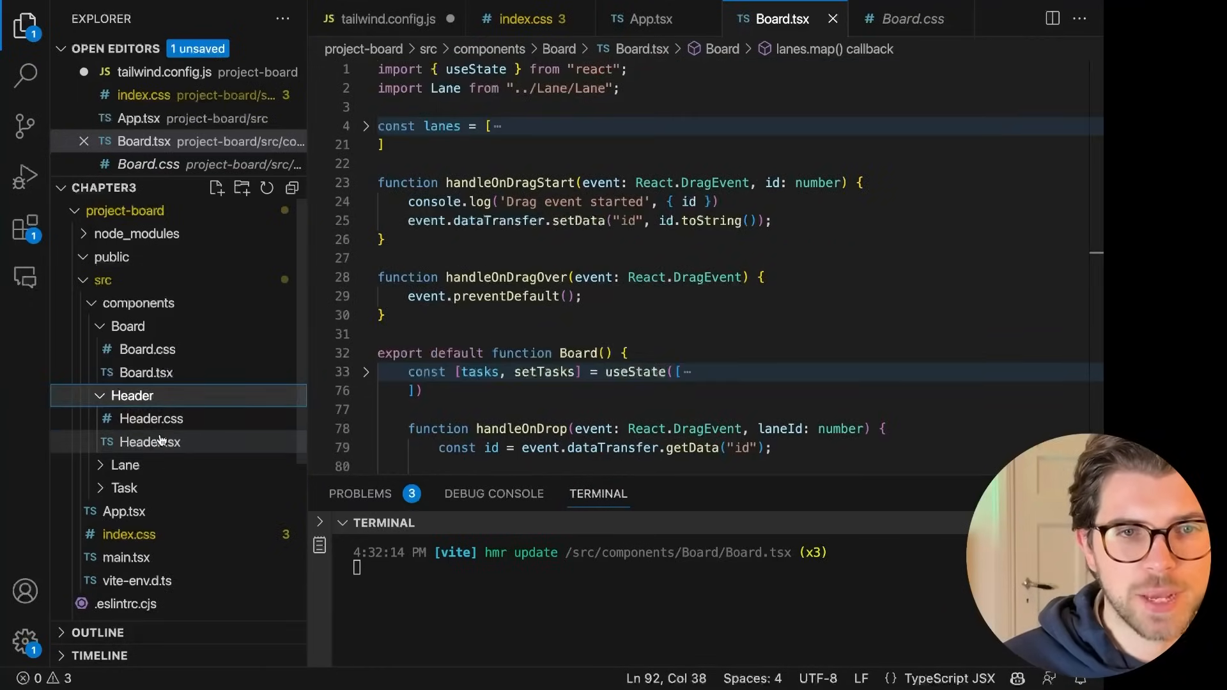
{"action": "left_click", "coordinate": [149, 443]}
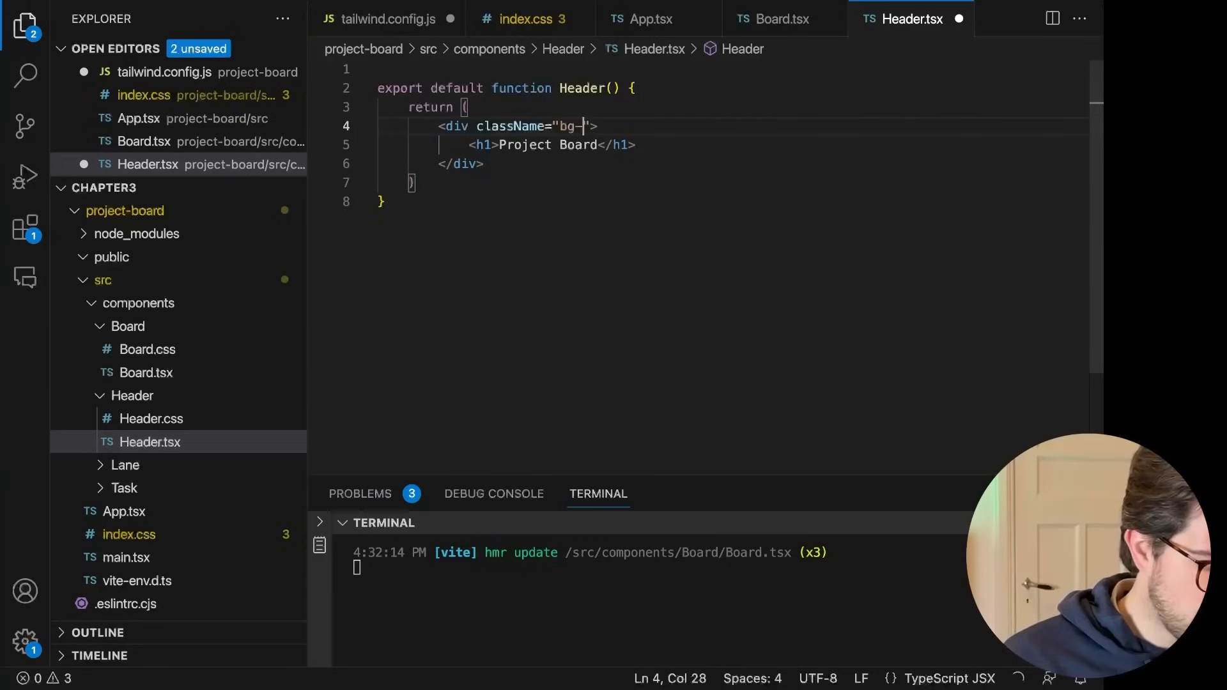
{"action": "type", "text": "black"}
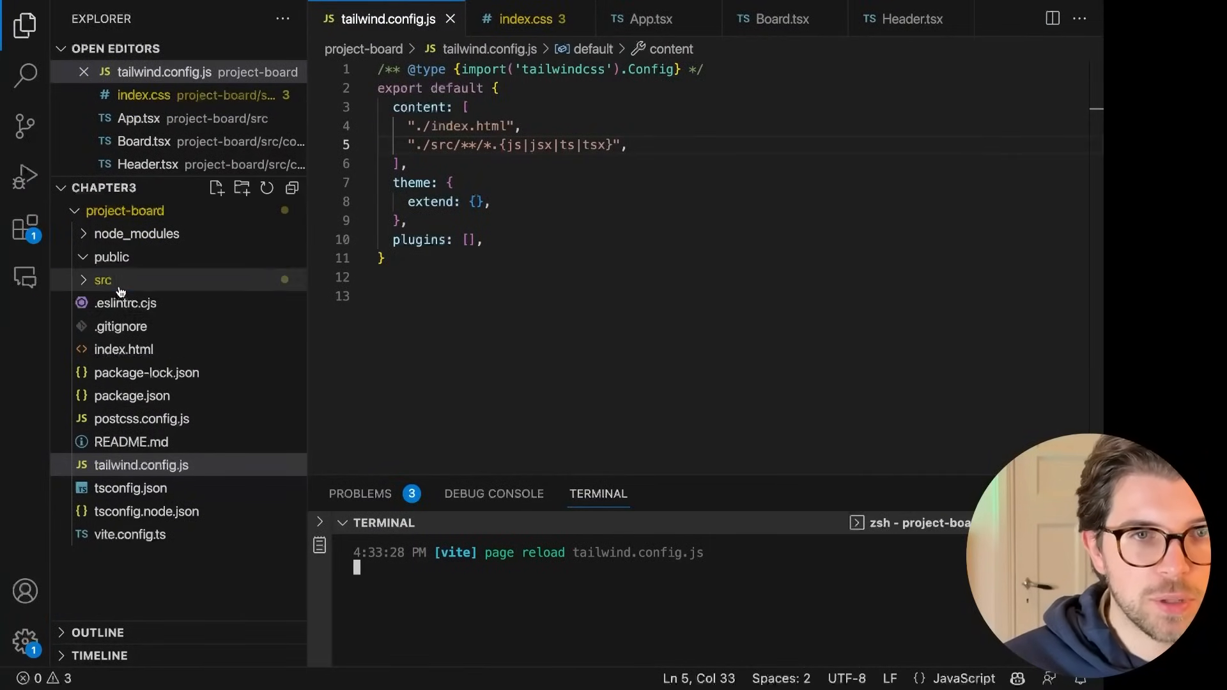
{"action": "left_click", "coordinate": [102, 279]}
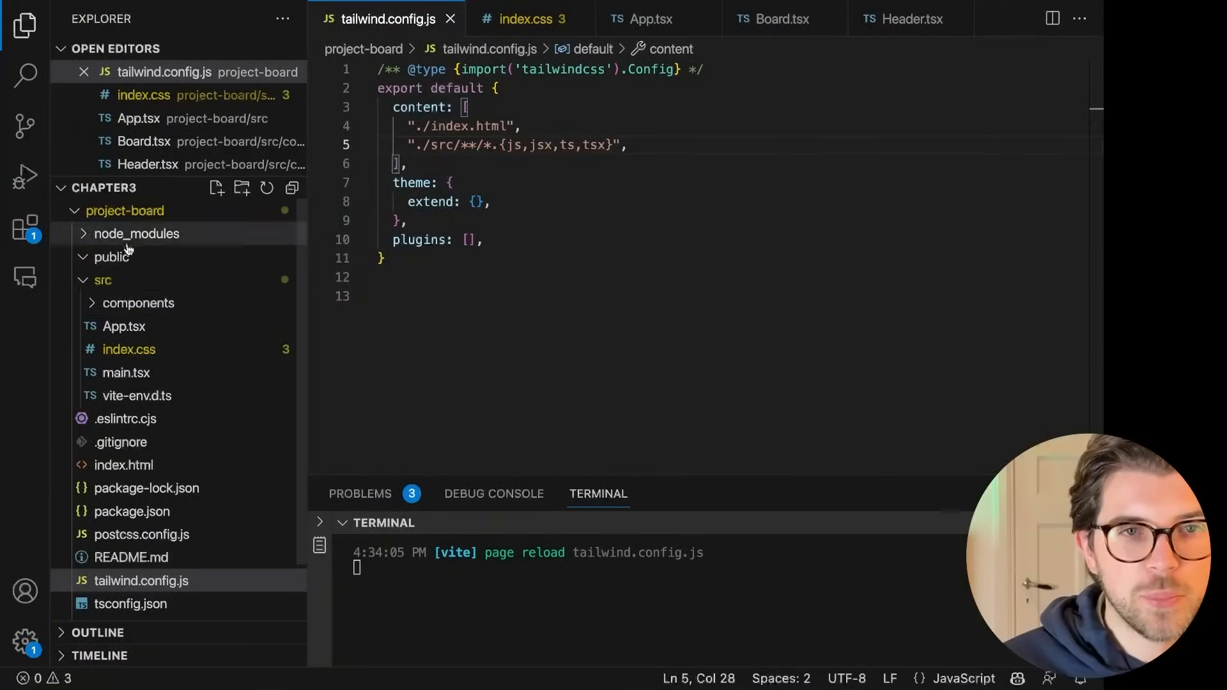
{"action": "left_click", "coordinate": [142, 303]}
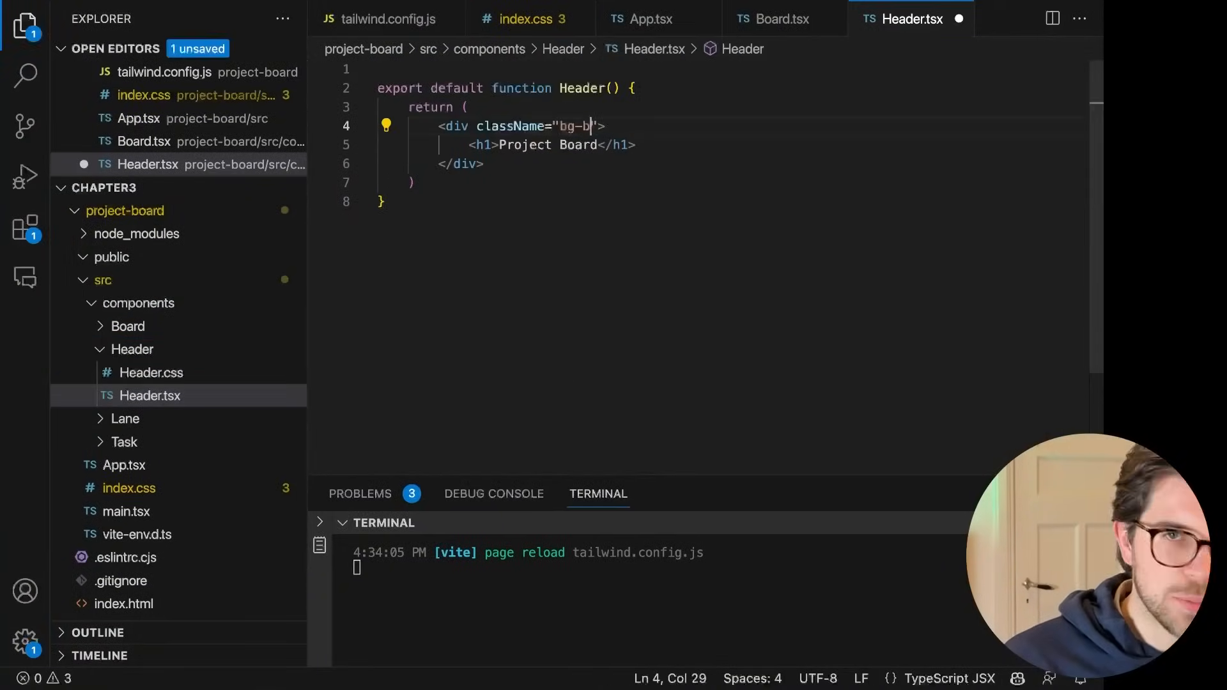
Step: Give the header div a bg-blue-600 background and save Header.tsx
{"action": "type", "text": "lue"}
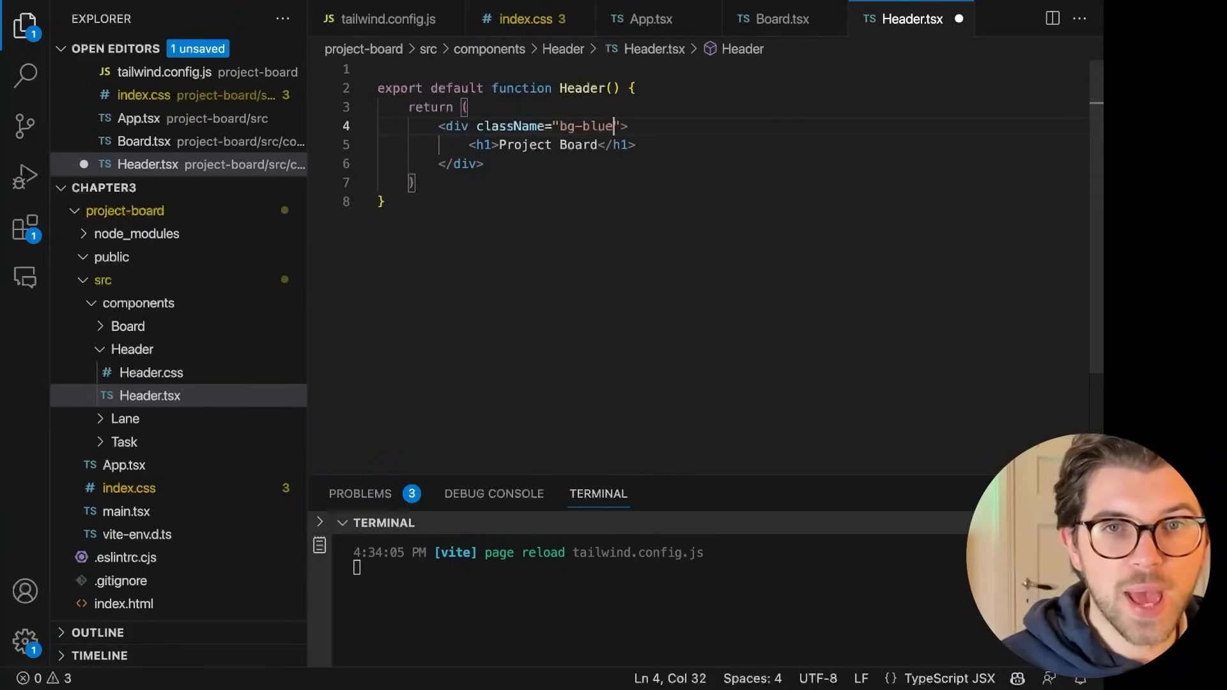
{"action": "type", "text": "-"}
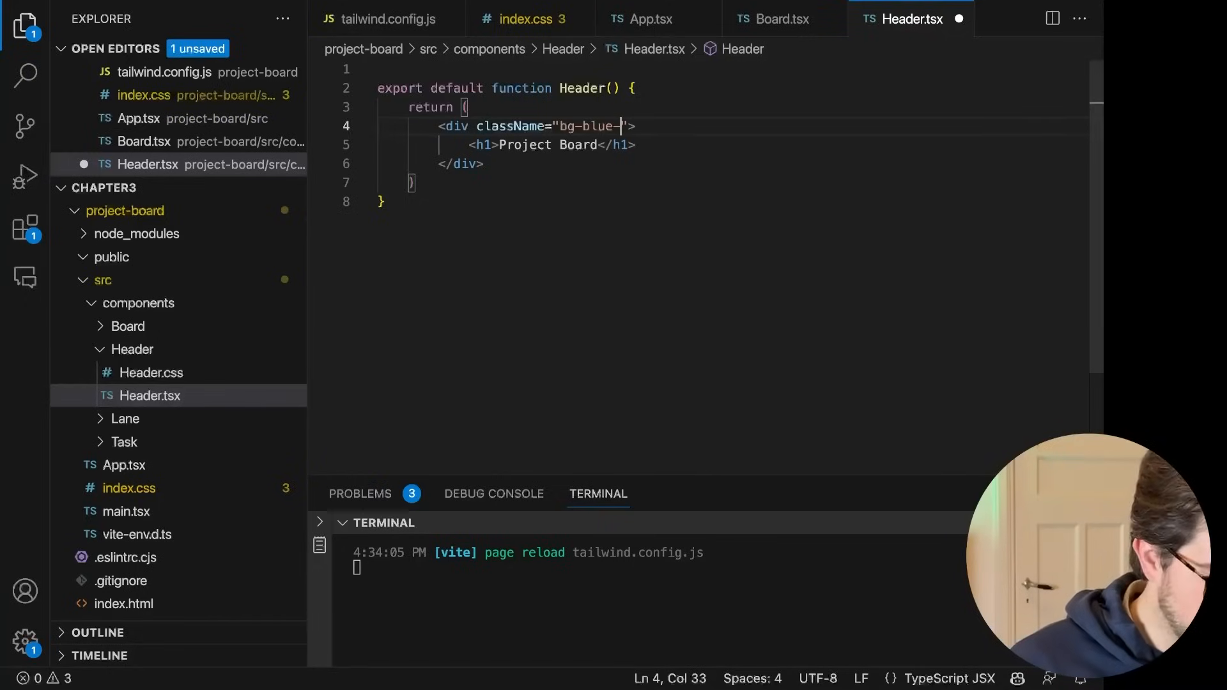
{"action": "type", "text": "300"}
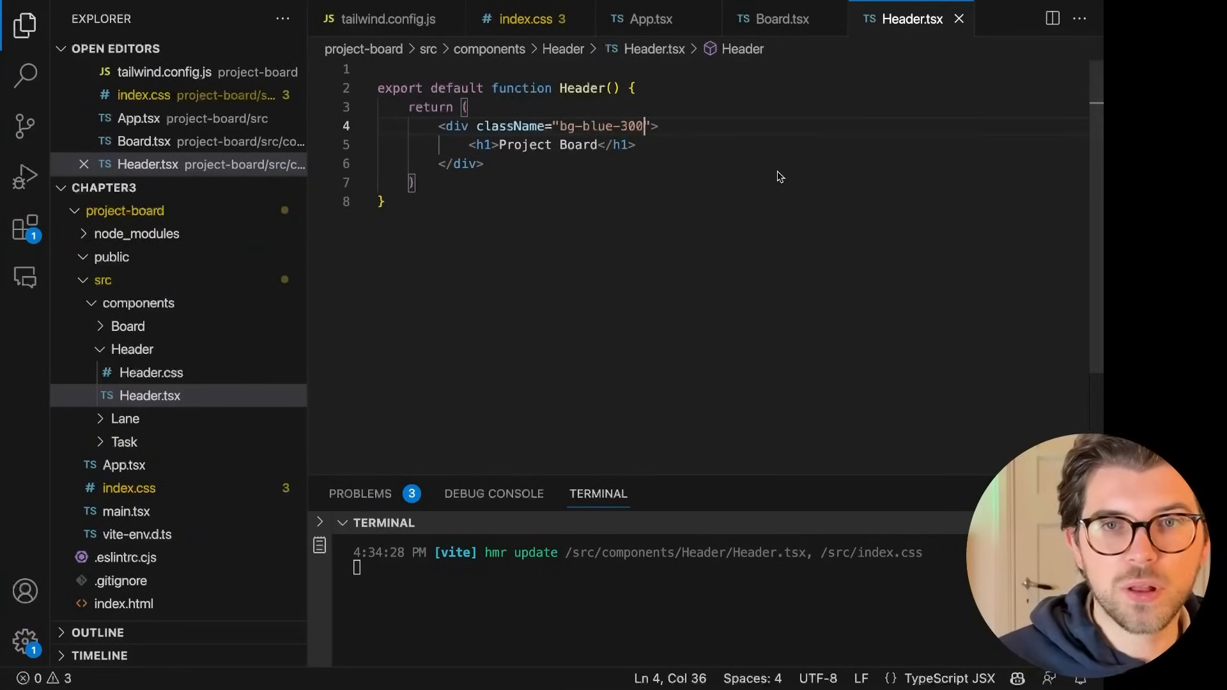
{"action": "type", "text": "600"}
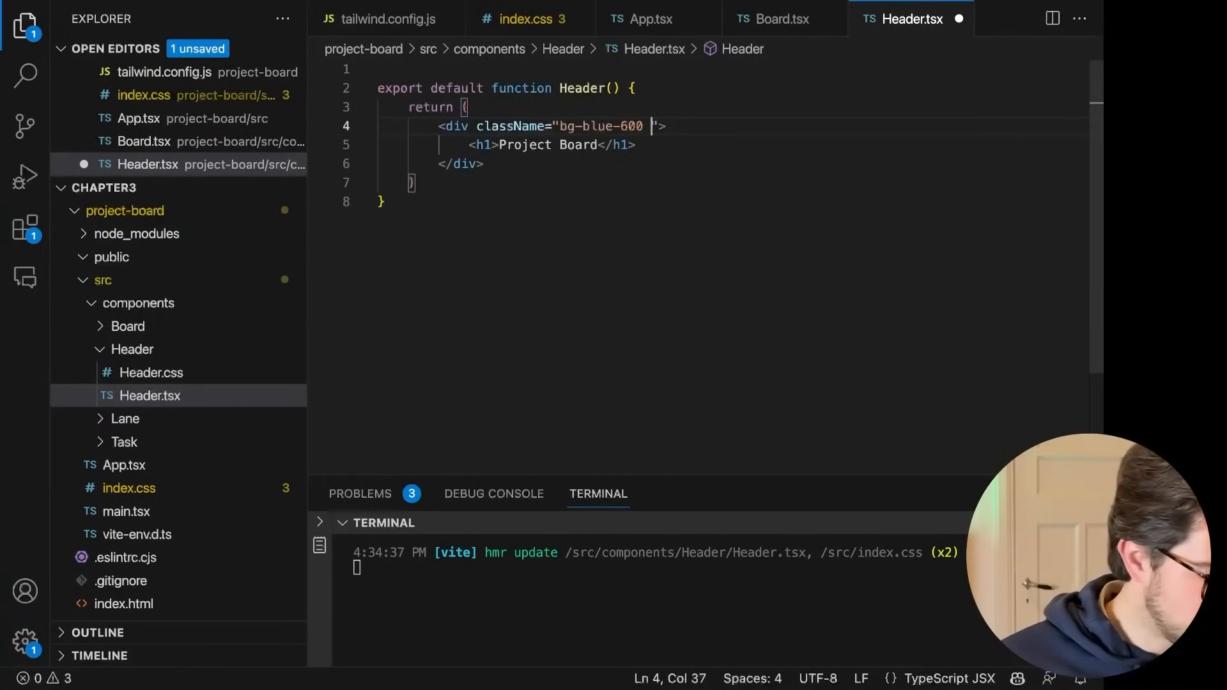
{"action": "type", "text": "color-white"}
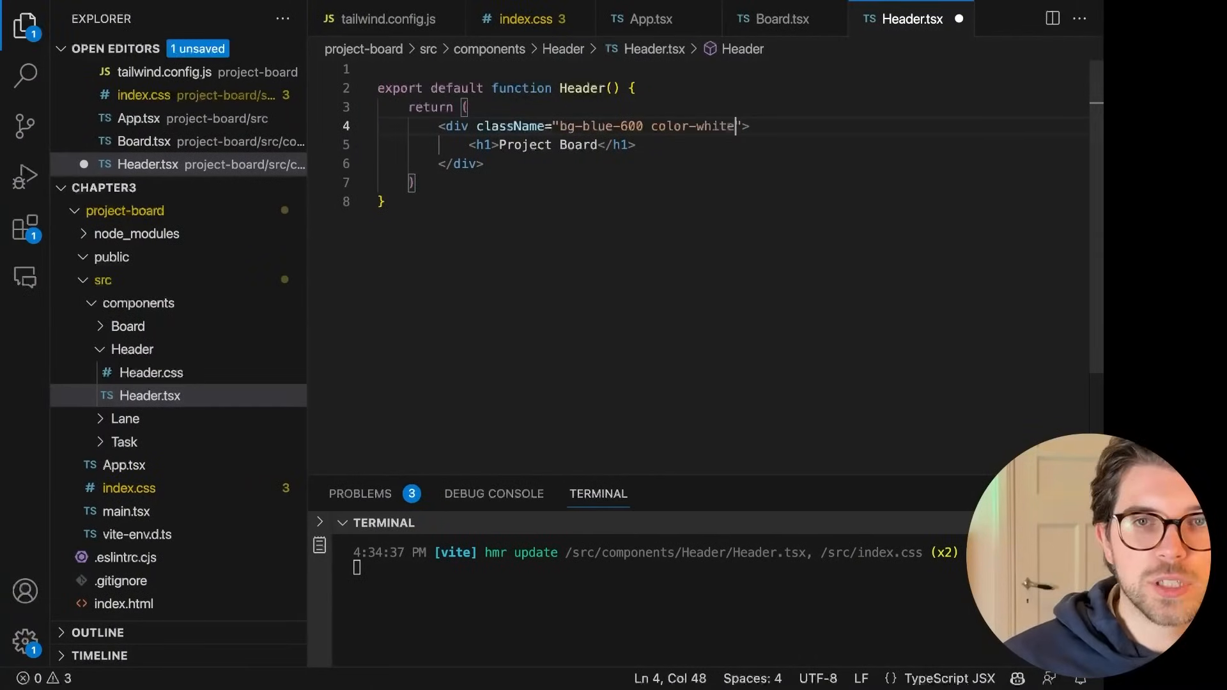
{"action": "key", "text": "ctrl+s"}
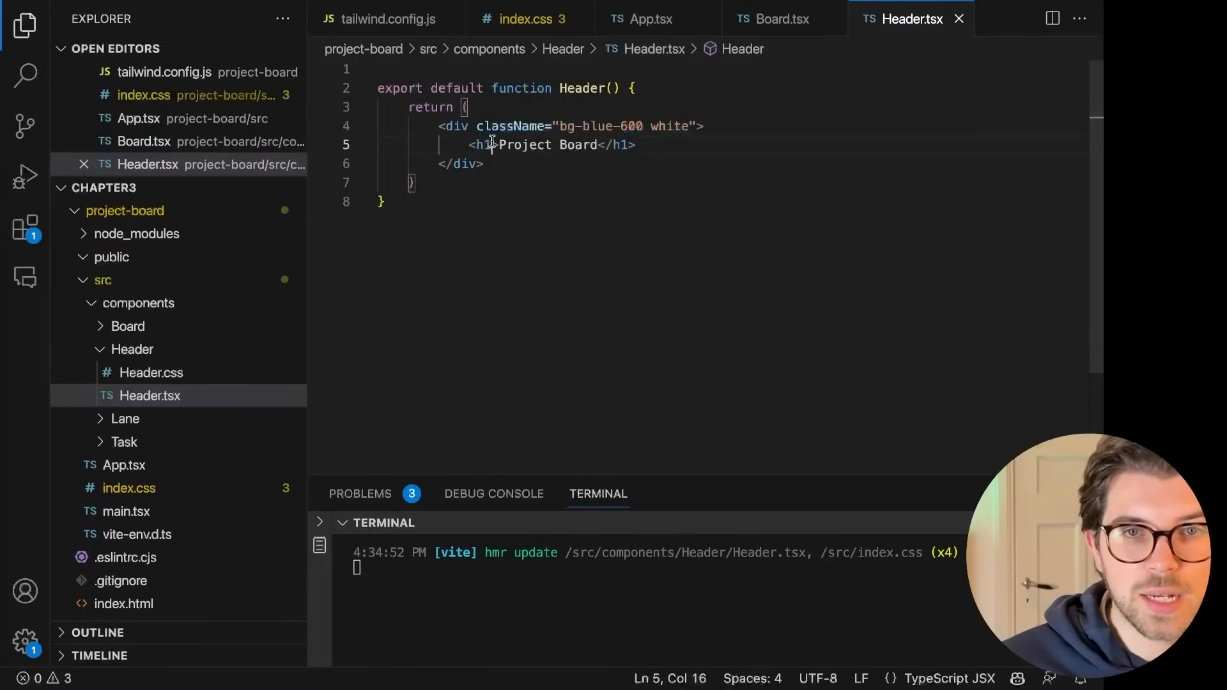
Step: Style the Project Board heading text-white text-6xl and open Tailwind's padding docs
{"action": "type", "text": "className=\"bg-blue-600 white\""}
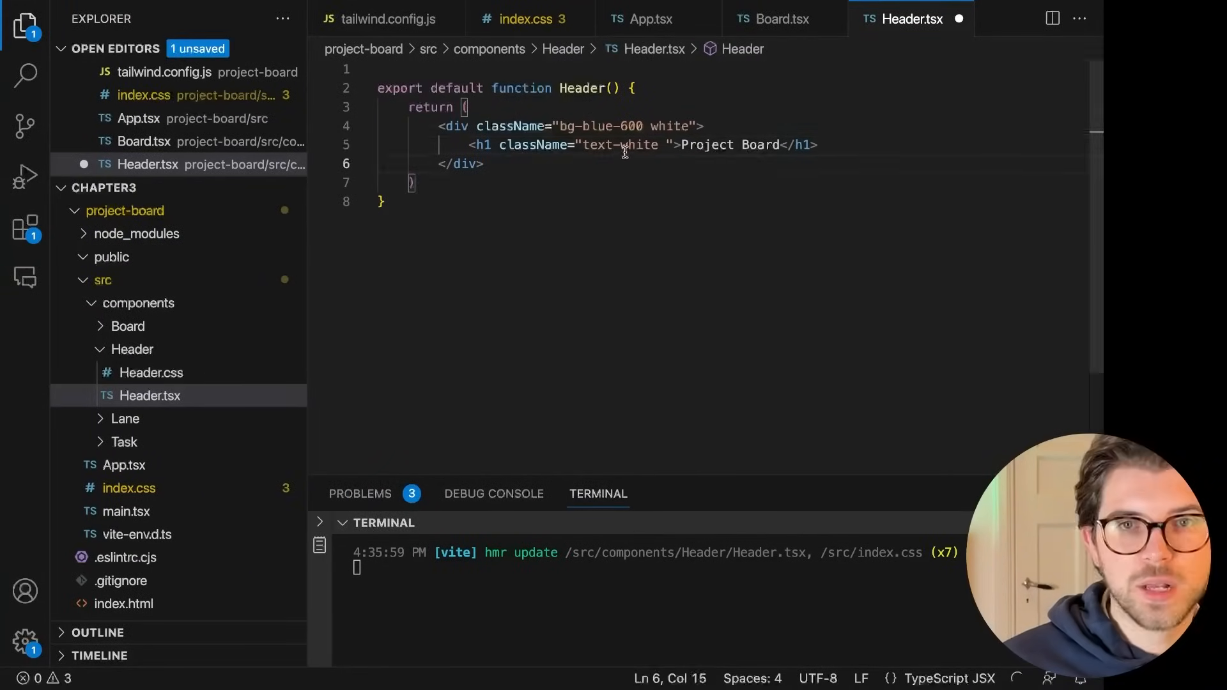
{"action": "type", "text": "text-6xl"}
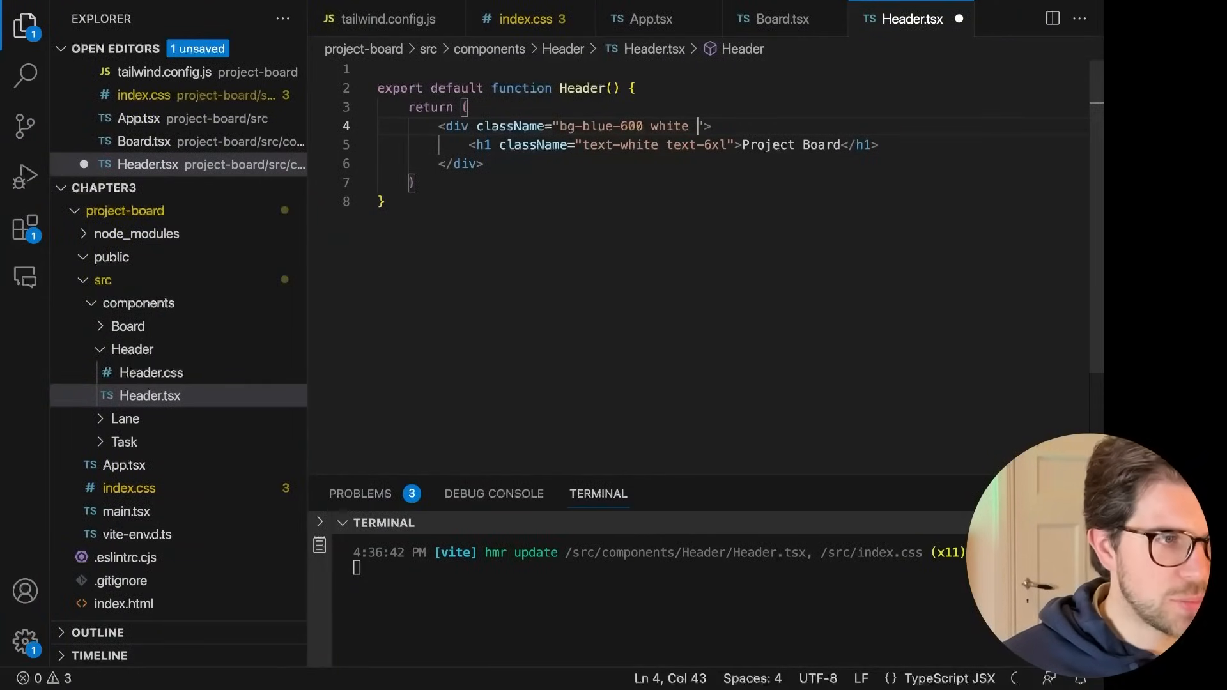
{"action": "type", "text": "p"}
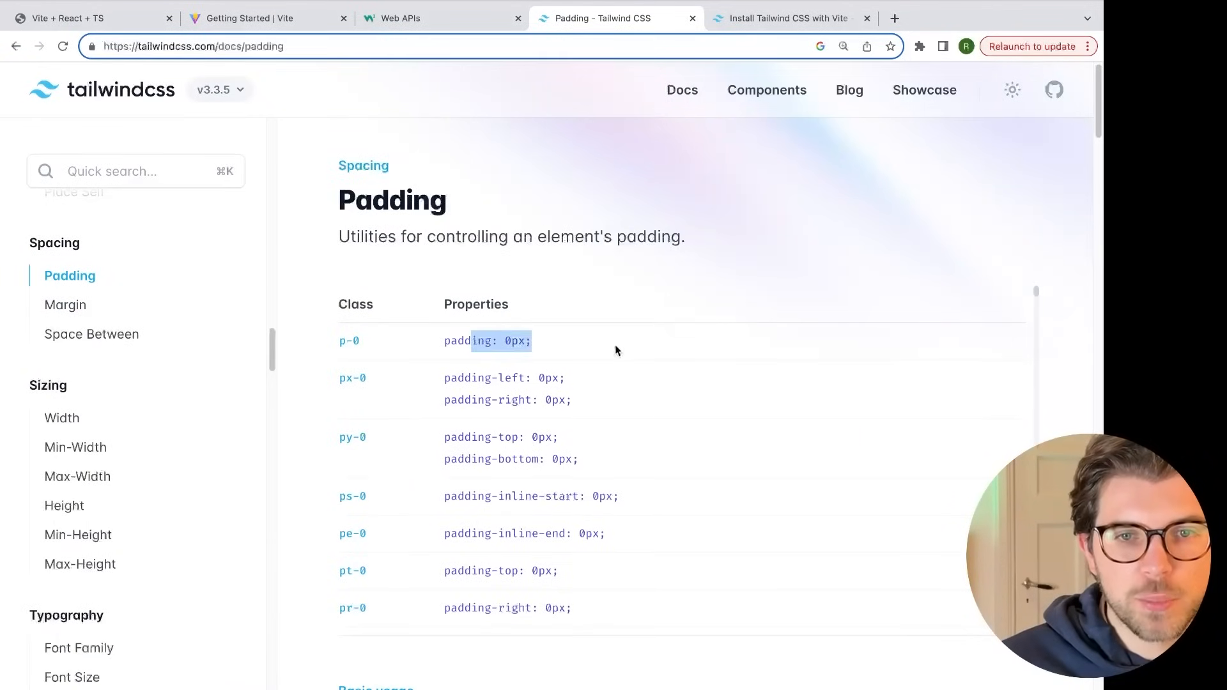
Step: Scroll through the Tailwind Padding class table to review the padding scale
{"action": "scroll", "scroll_direction": "down", "scroll_amount": 3}
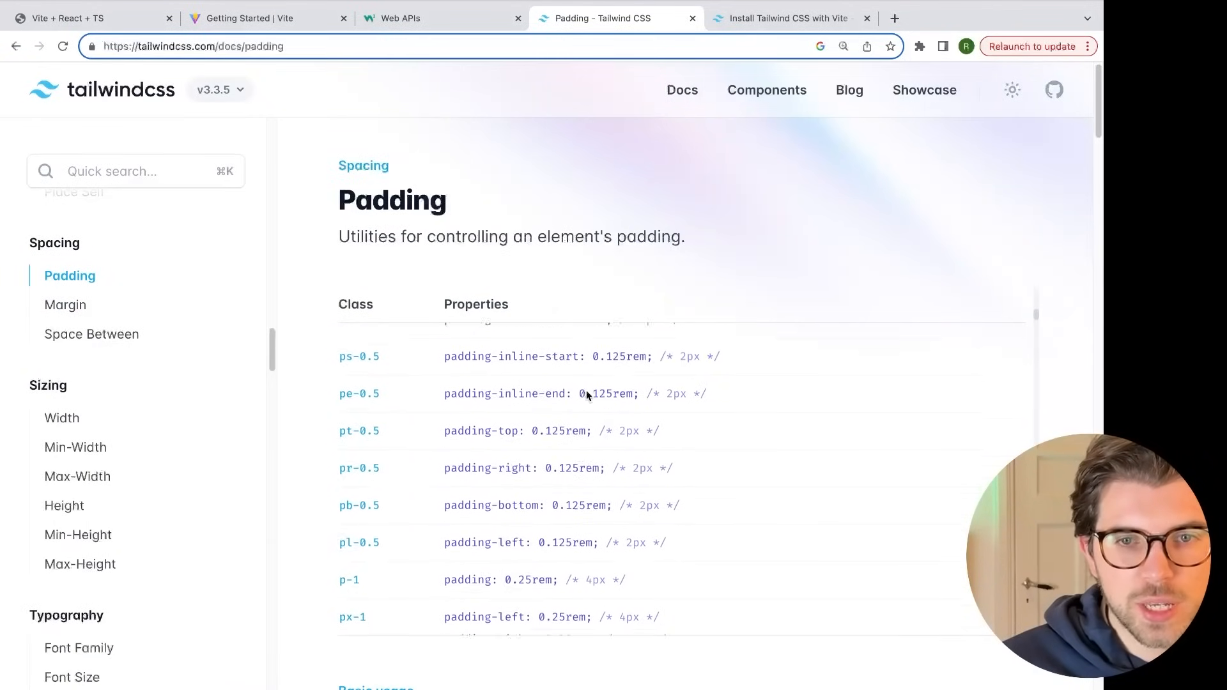
{"action": "scroll", "scroll_direction": "down", "scroll_amount": 3}
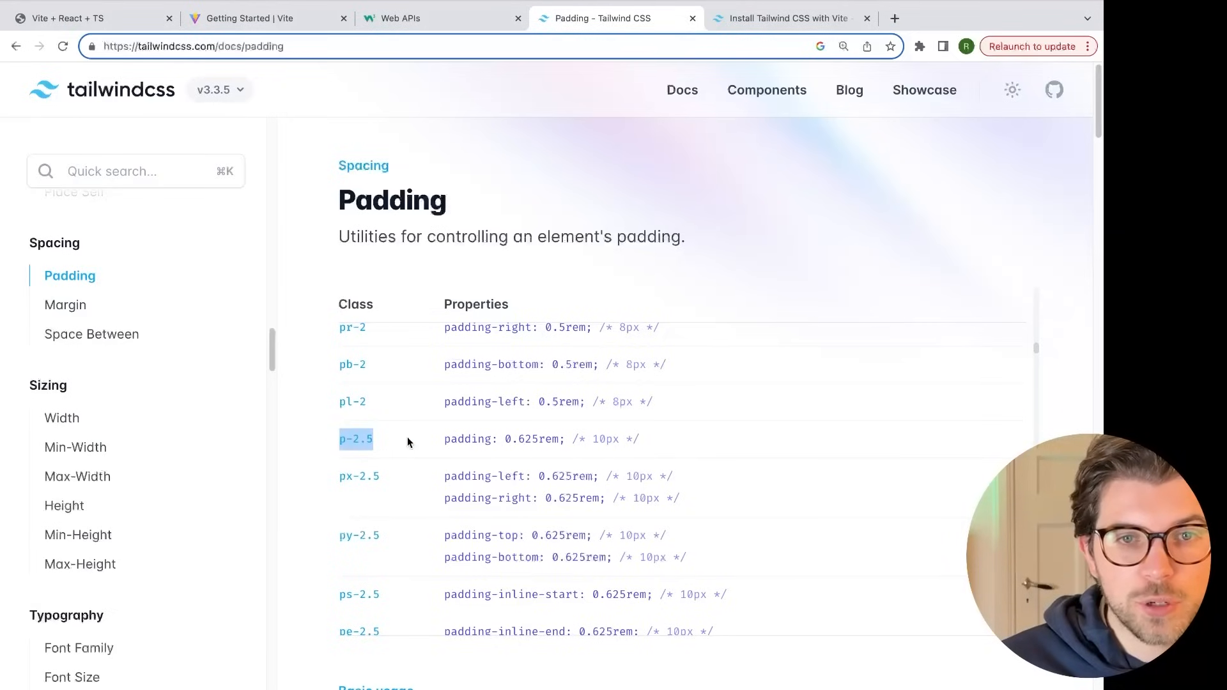
{"action": "scroll", "scroll_direction": "down", "scroll_amount": 3}
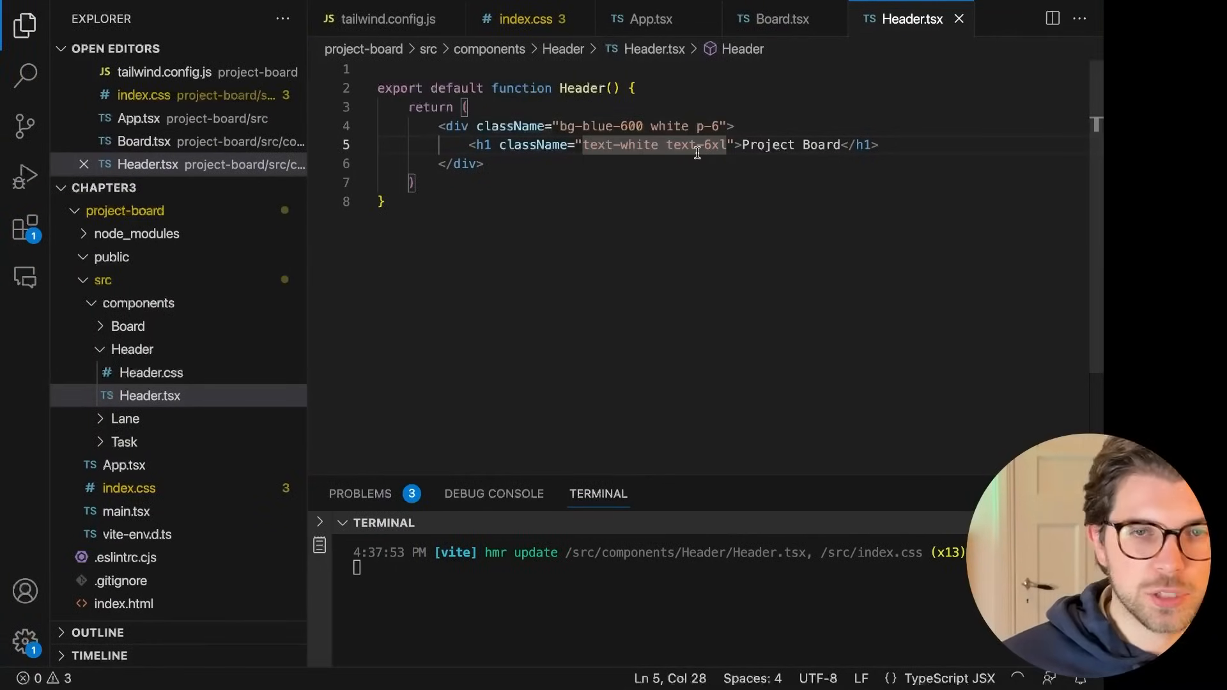
Step: Add text-center to the Project Board h1 and mb-4 to the header div
{"action": "type", "text": "text-center"}
{"action": "left_click", "coordinate": [733, 126]}
{"action": "type", "text": " m"}
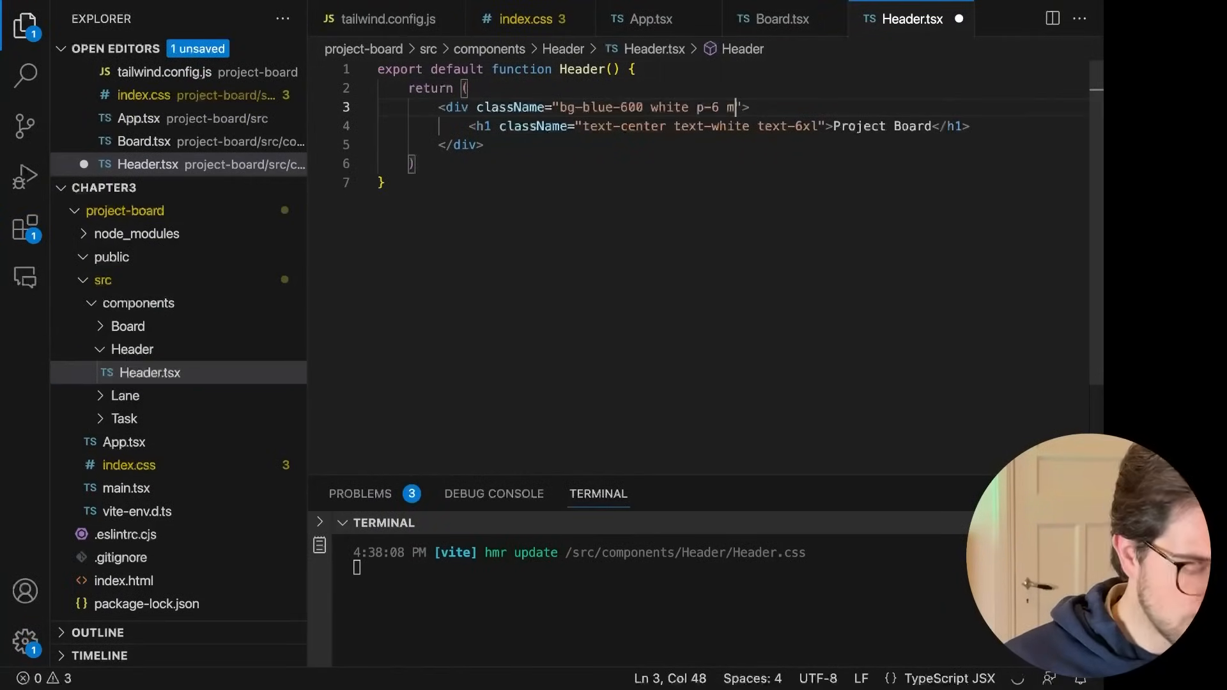
{"action": "type", "text": "b-4"}
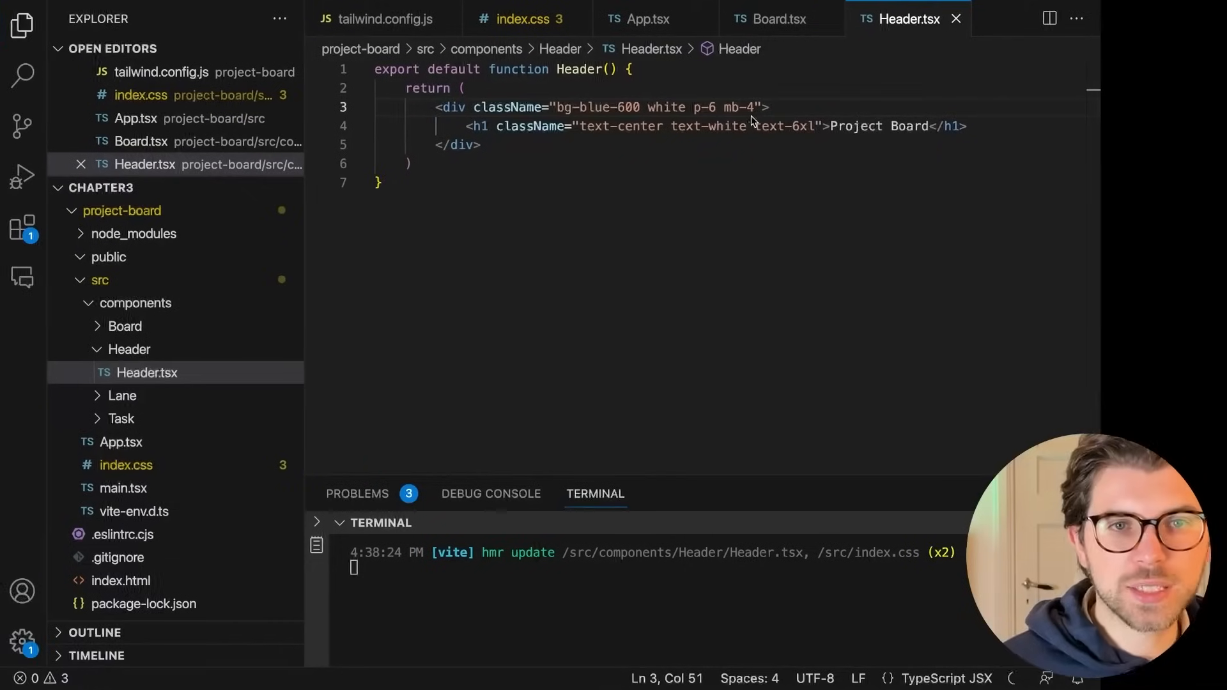
Step: Move Board.css to the trash and expand the Lane component folder
{"action": "left_click", "coordinate": [127, 327]}
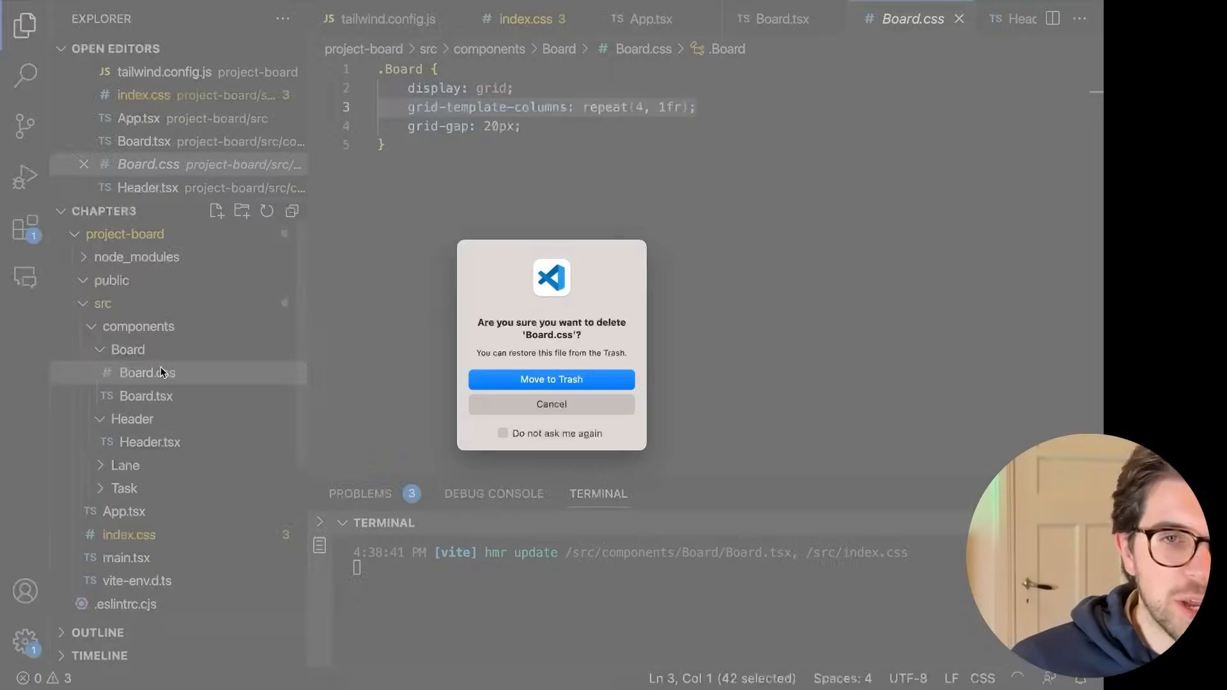
{"action": "left_click", "coordinate": [551, 379]}
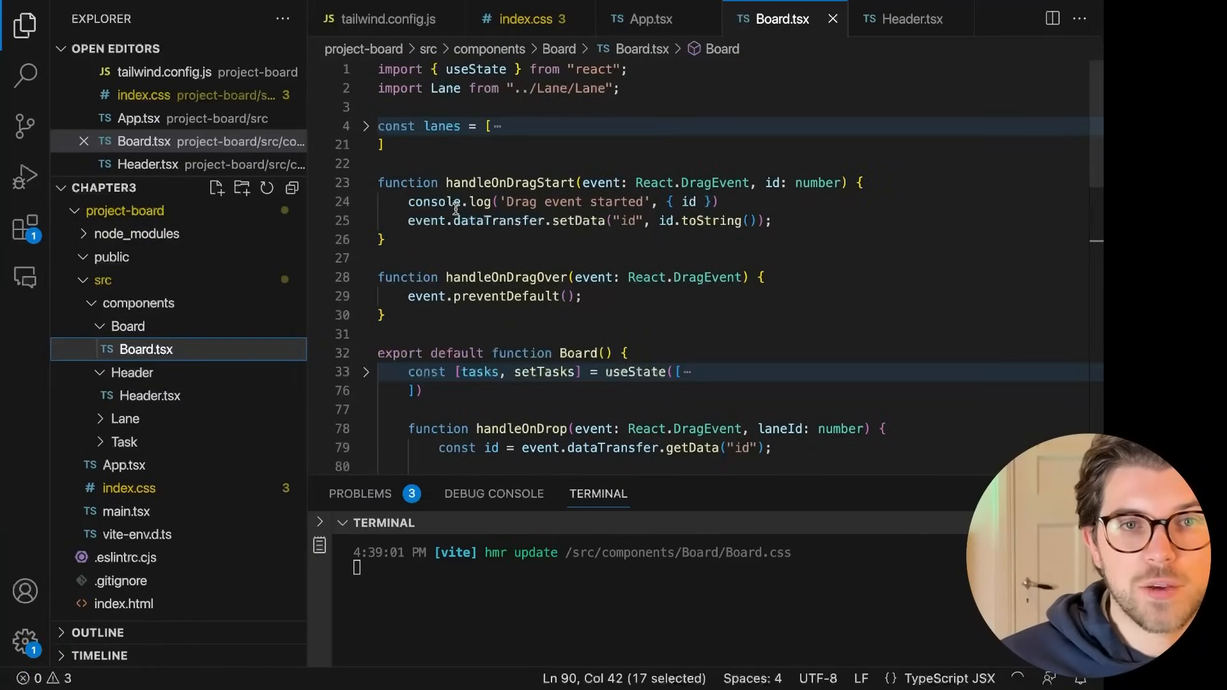
{"action": "left_click", "coordinate": [144, 395]}
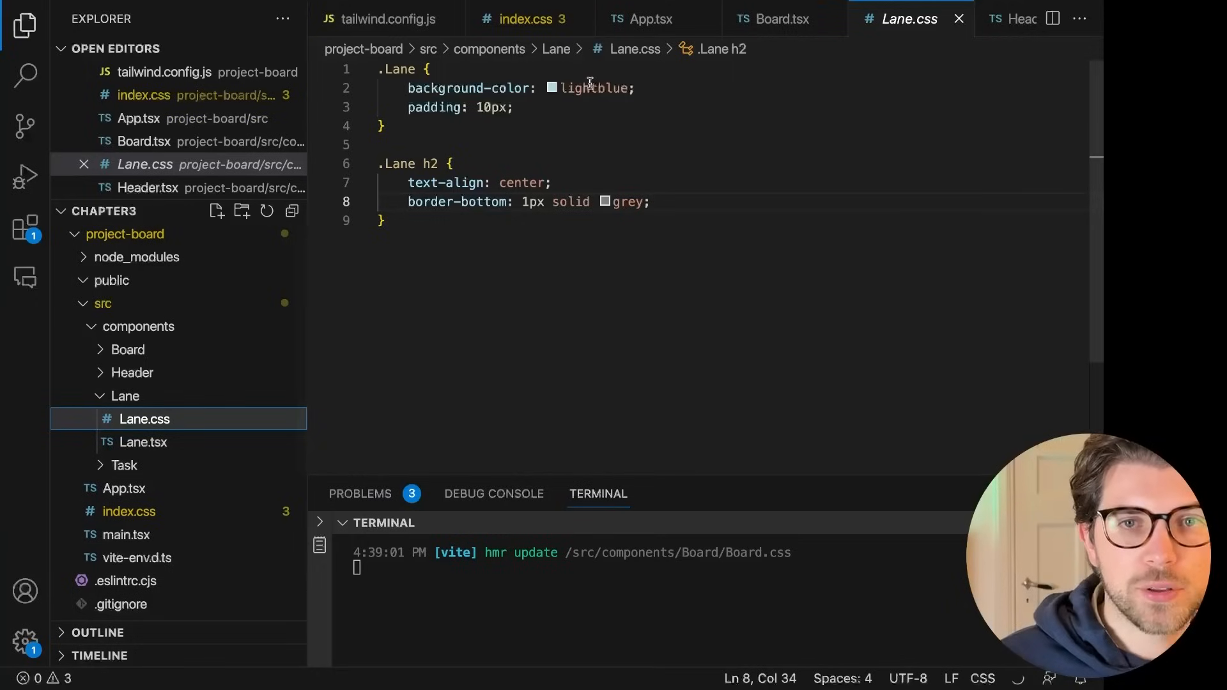
Step: In Lane.tsx, replace the Lane class with bg-blue-100 p-4
{"action": "double_click", "coordinate": [592, 87]}
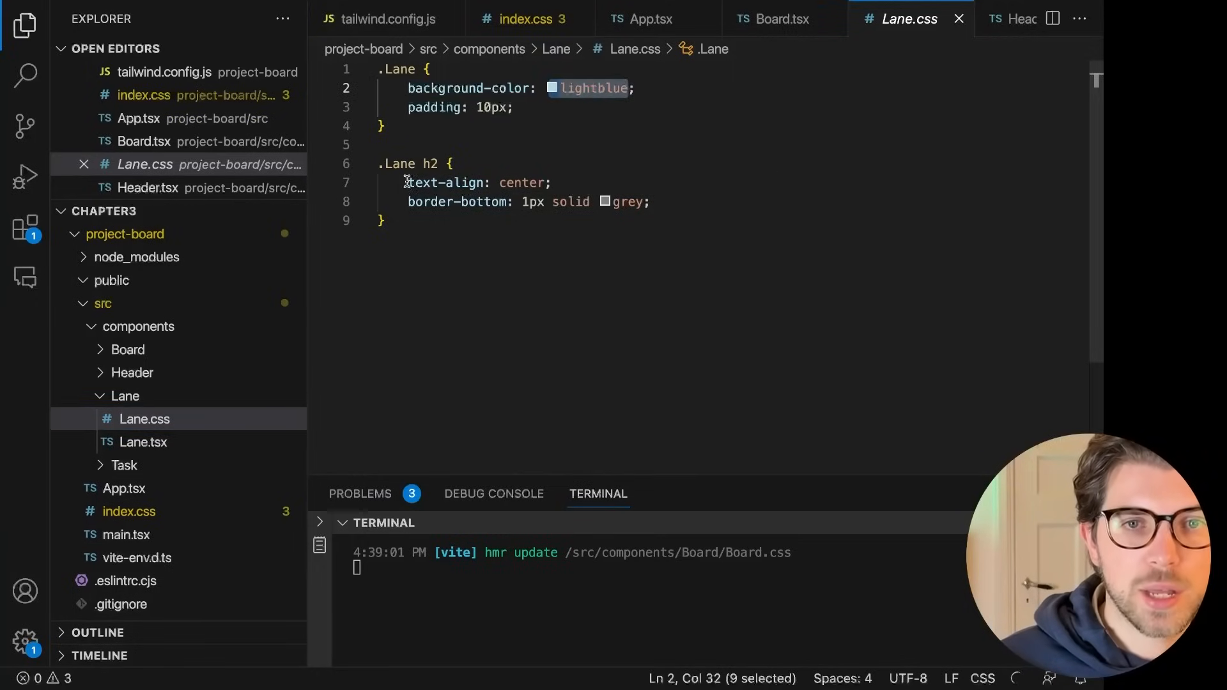
{"action": "left_click", "coordinate": [144, 418]}
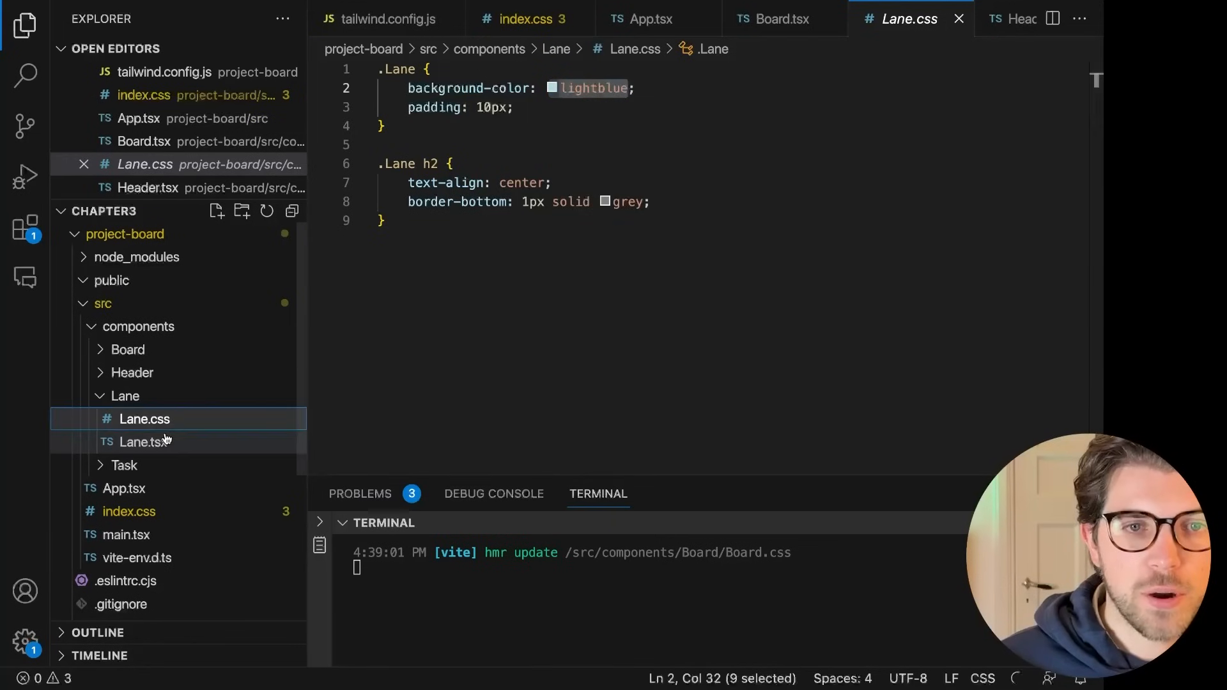
{"action": "left_click", "coordinate": [143, 442]}
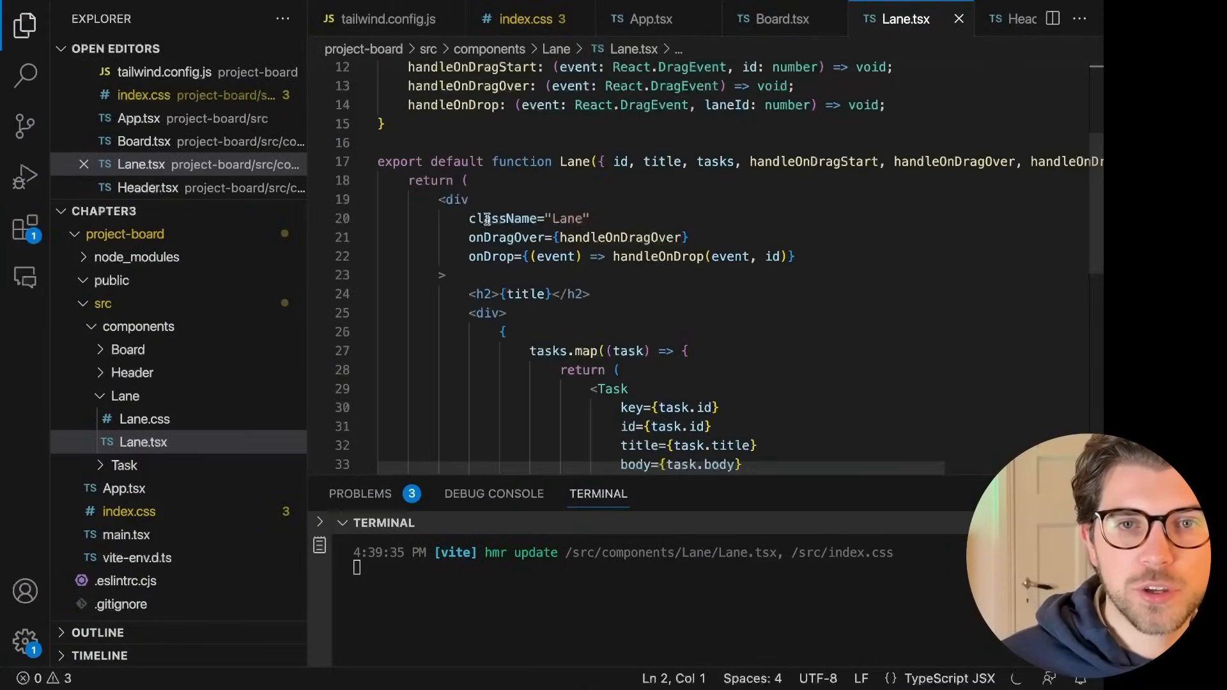
{"action": "double_click", "coordinate": [568, 218]}
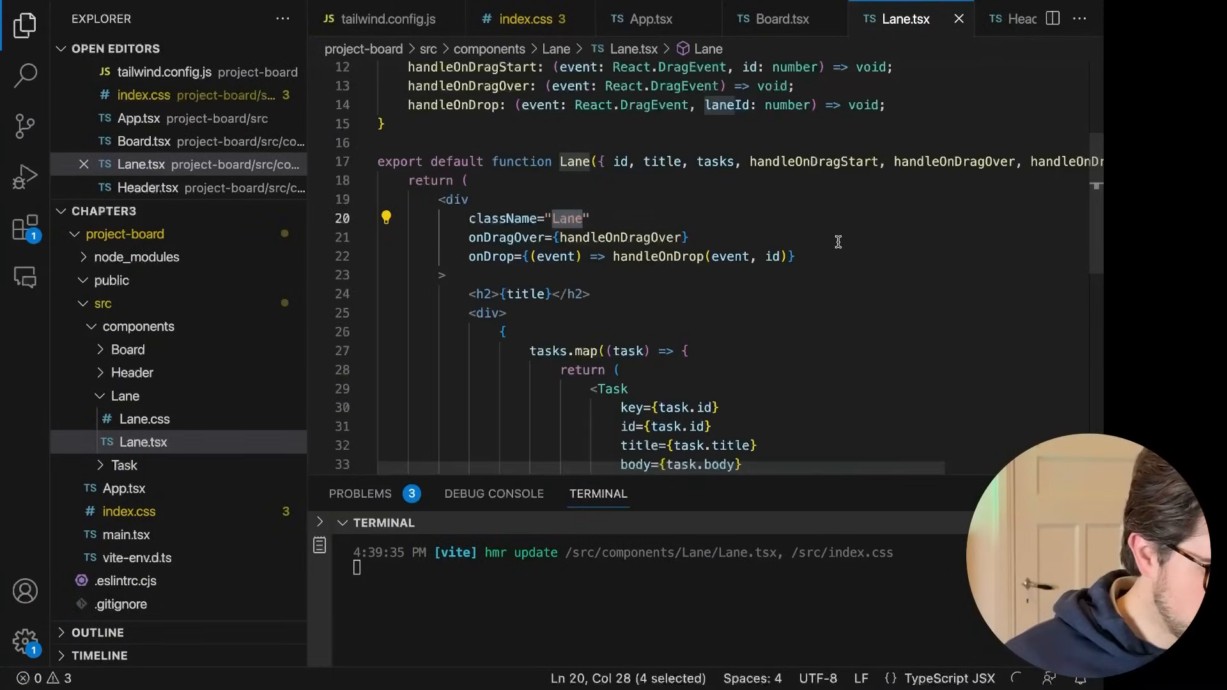
{"action": "type", "text": "bg-blue"}
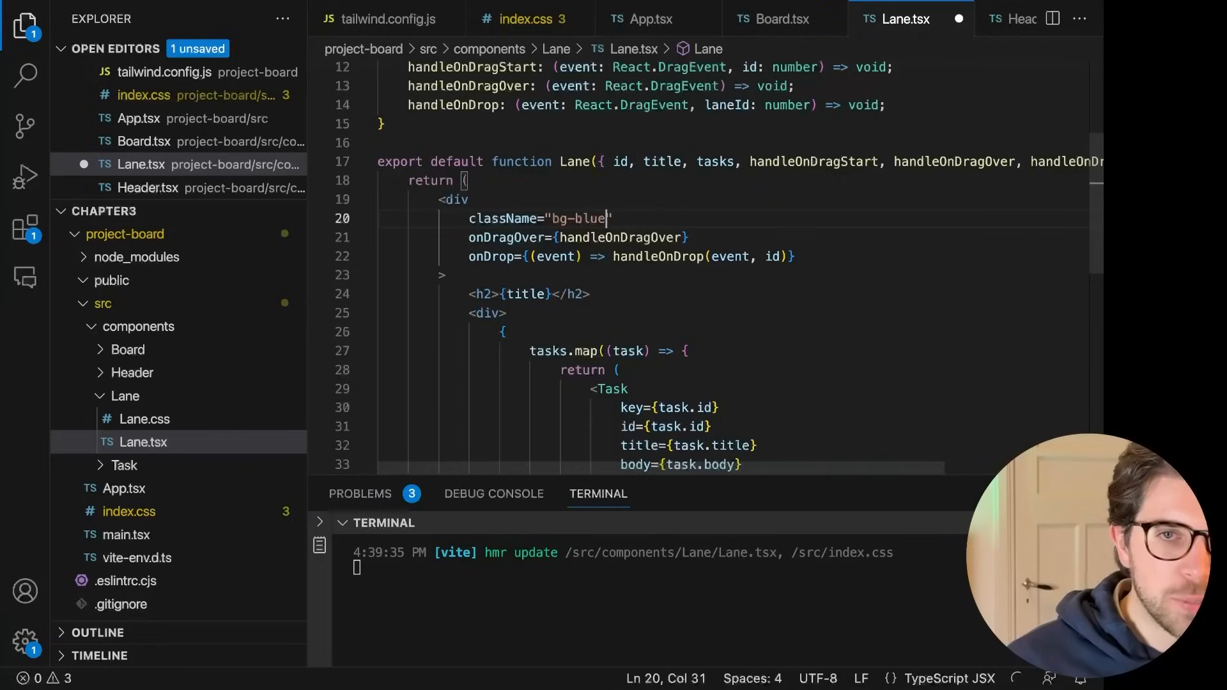
{"action": "type", "text": "-300"}
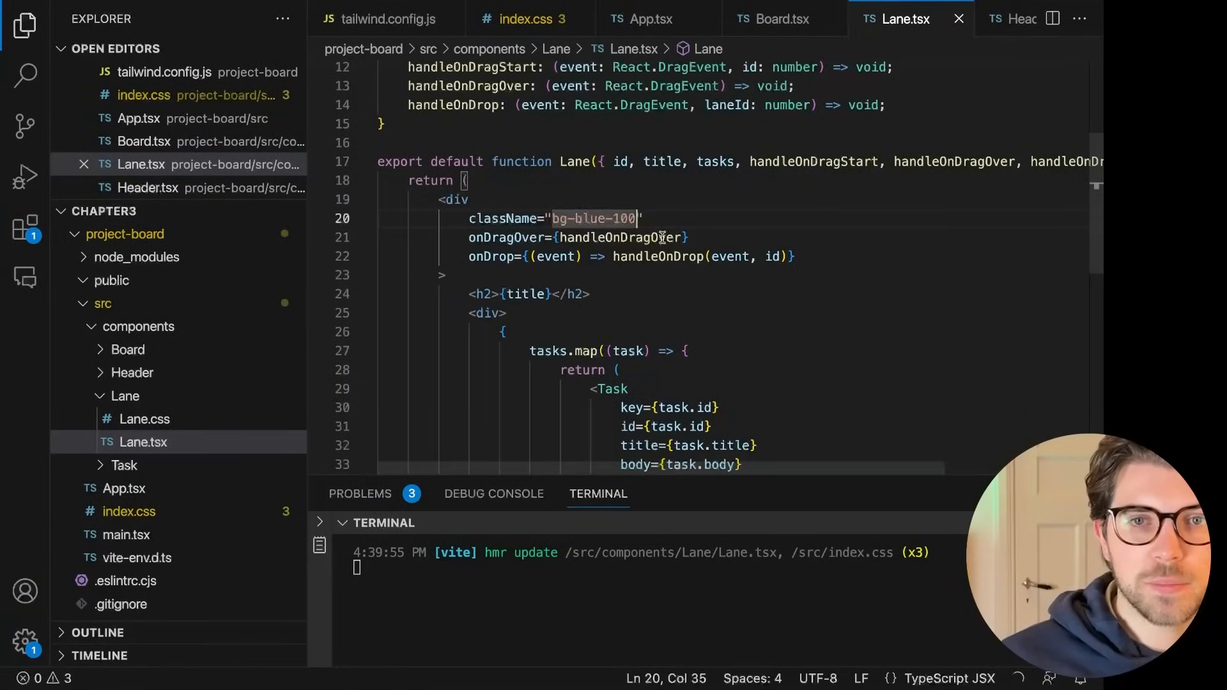
{"action": "type", "text": "p-4"}
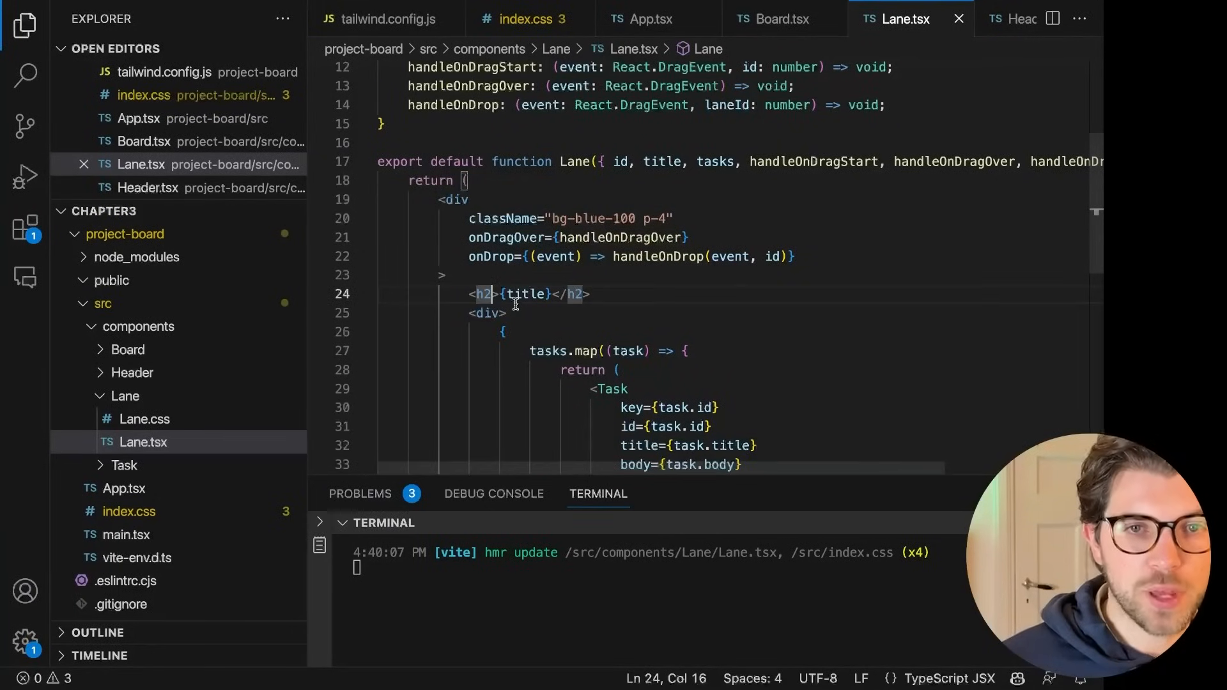
Step: Give the lane h2 className="text-center text-xl"
{"action": "type", "text": "className="}
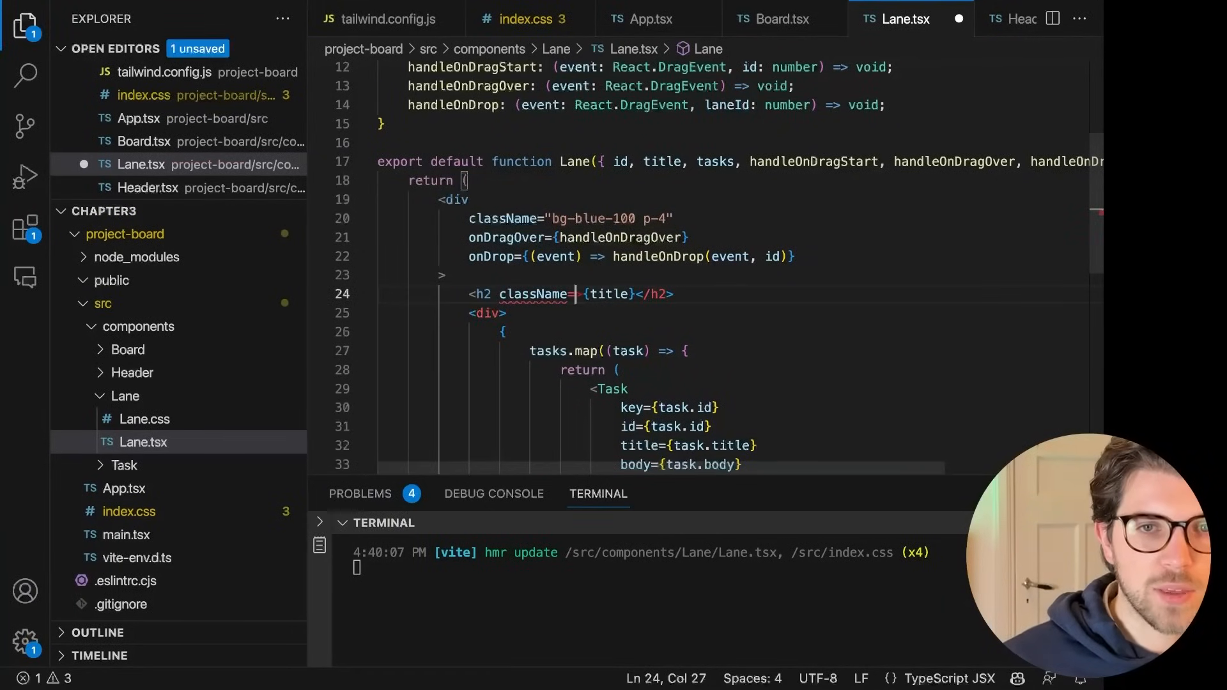
{"action": "type", "text": "\""}
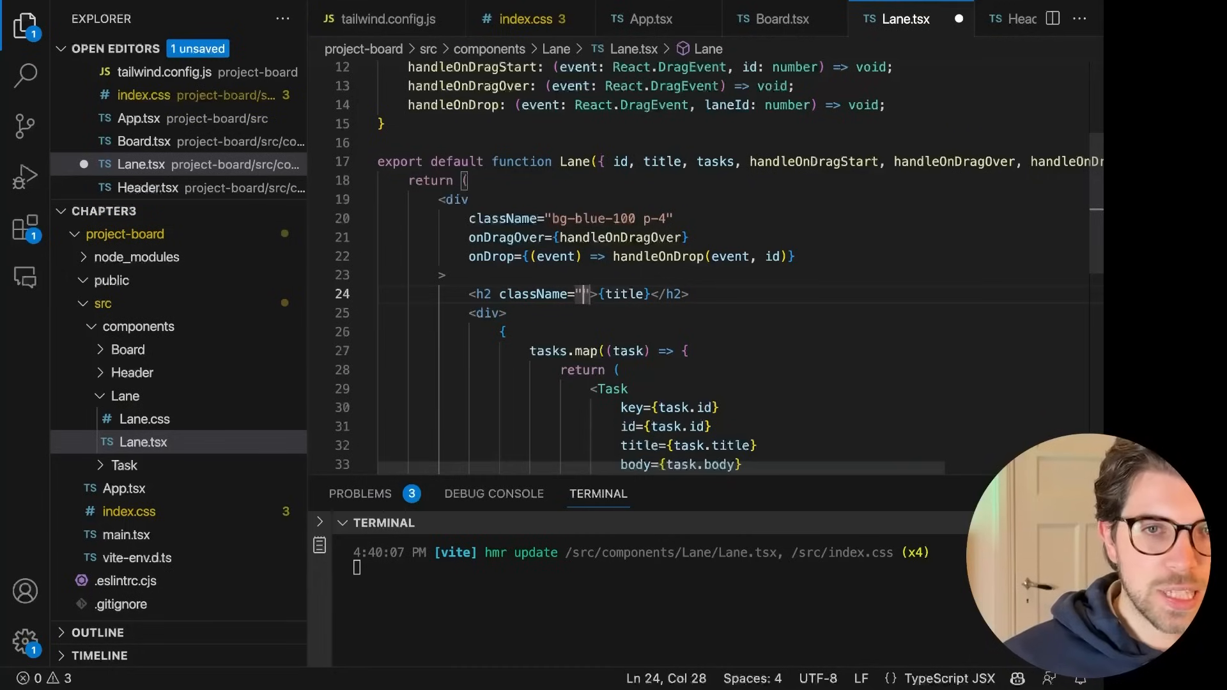
{"action": "type", "text": "text-center text-"}
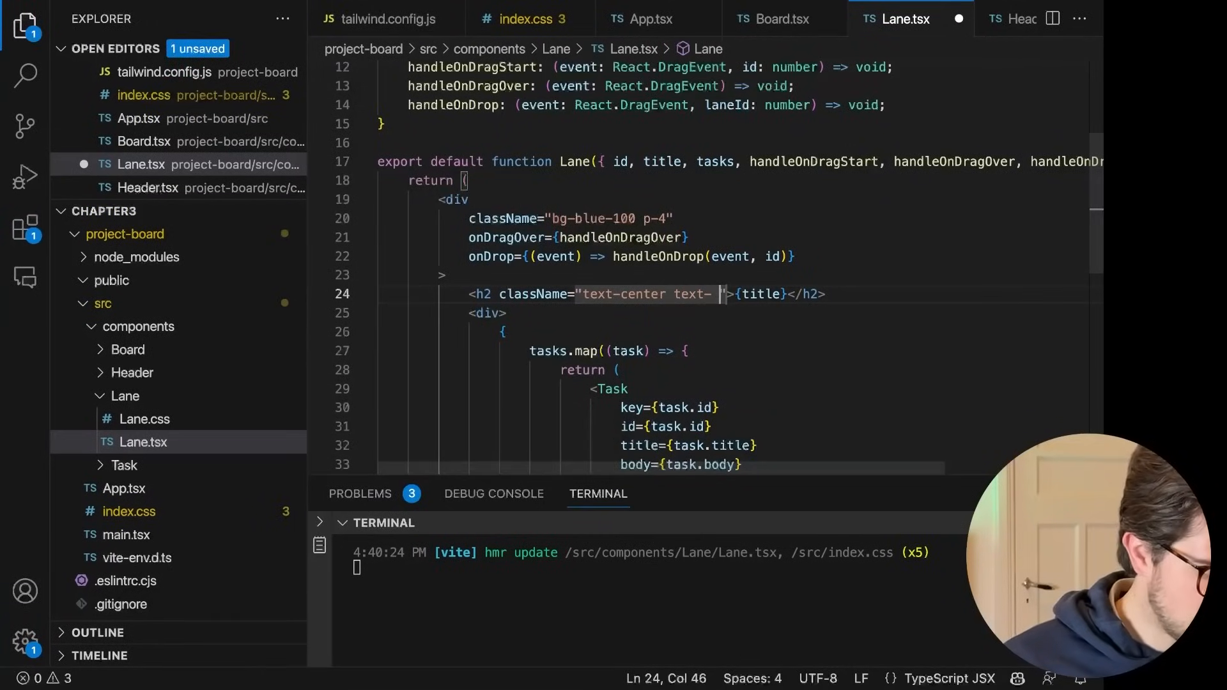
{"action": "type", "text": "xl"}
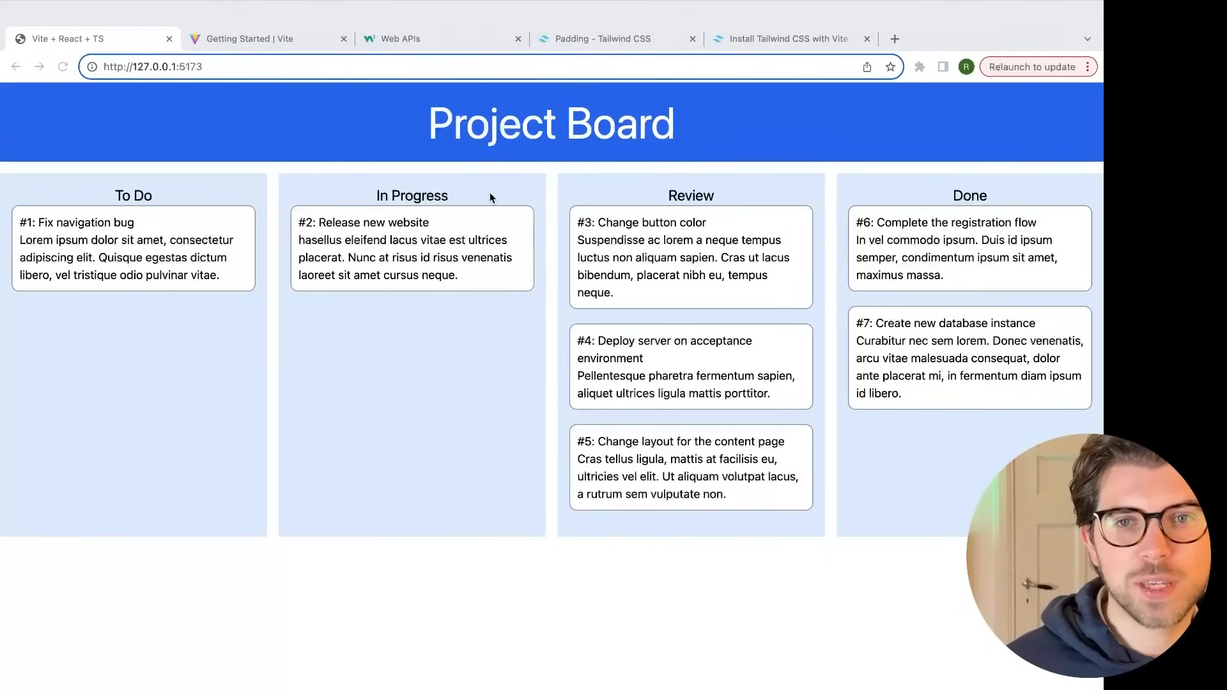
Step: Look up the Font Weight utilities in the Tailwind CSS docs
{"action": "left_click", "coordinate": [616, 38]}
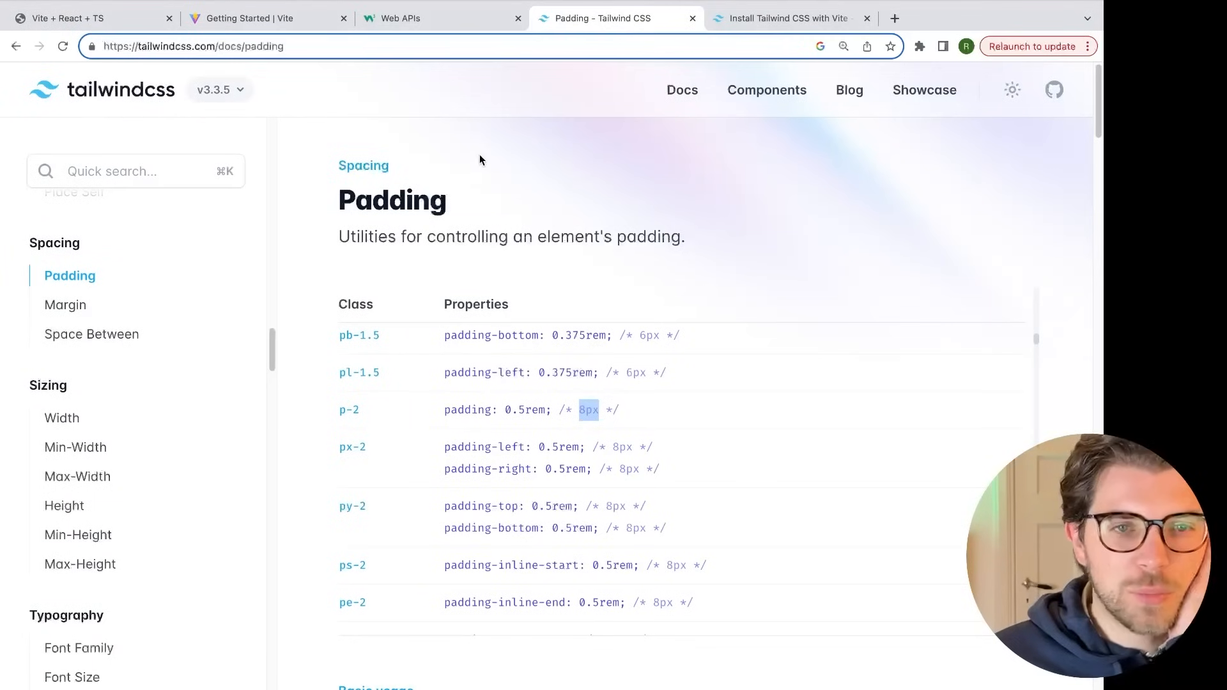
{"action": "scroll", "scroll_direction": "down", "scroll_amount": 3}
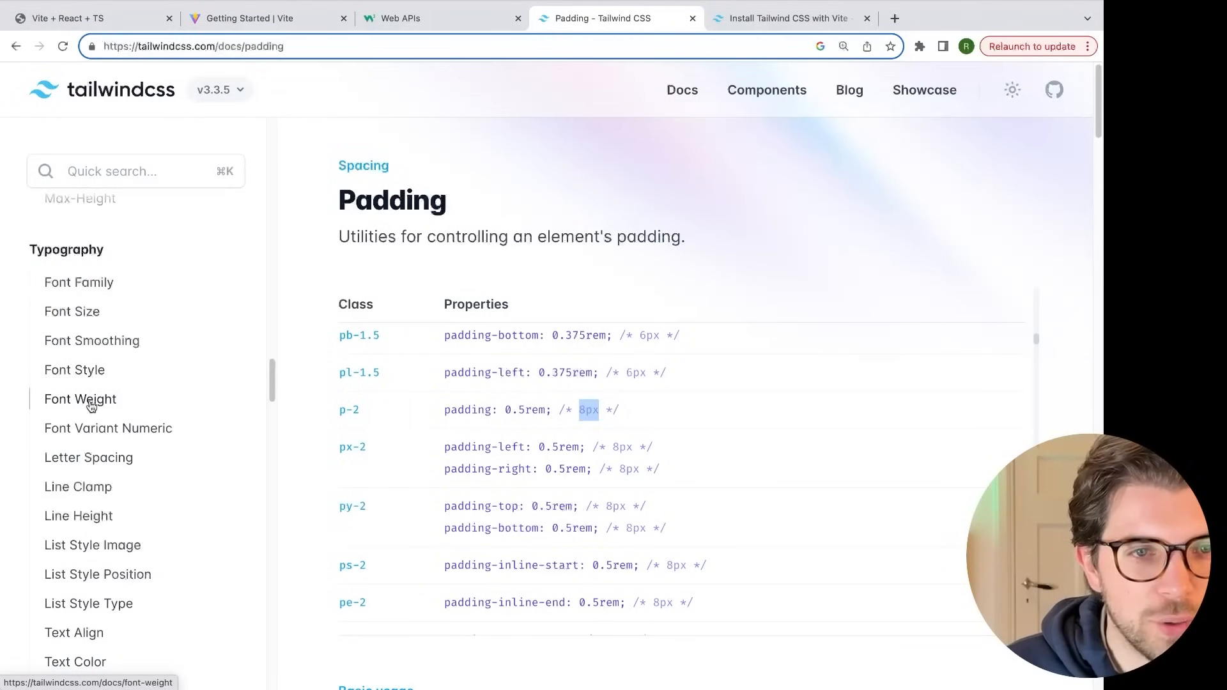
{"action": "left_click", "coordinate": [79, 399]}
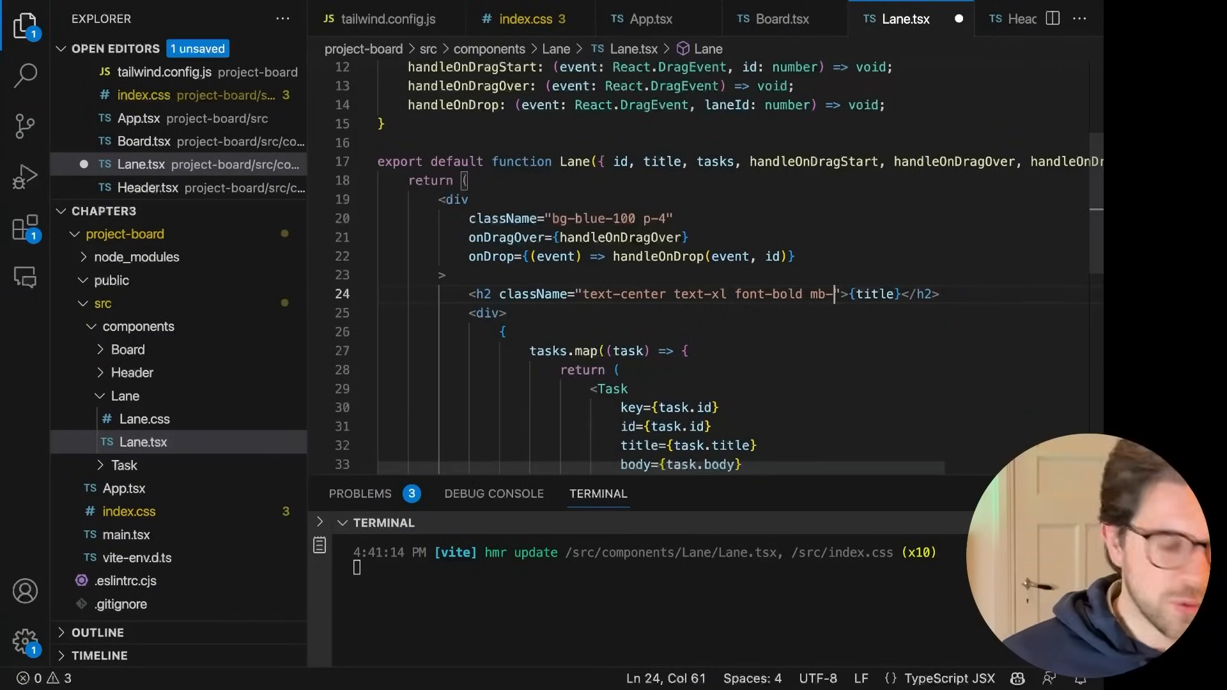
Step: Finish mb-4 on the lane heading, delete Lane.css, and open Task.css with all rules selected
{"action": "type", "text": "4"}
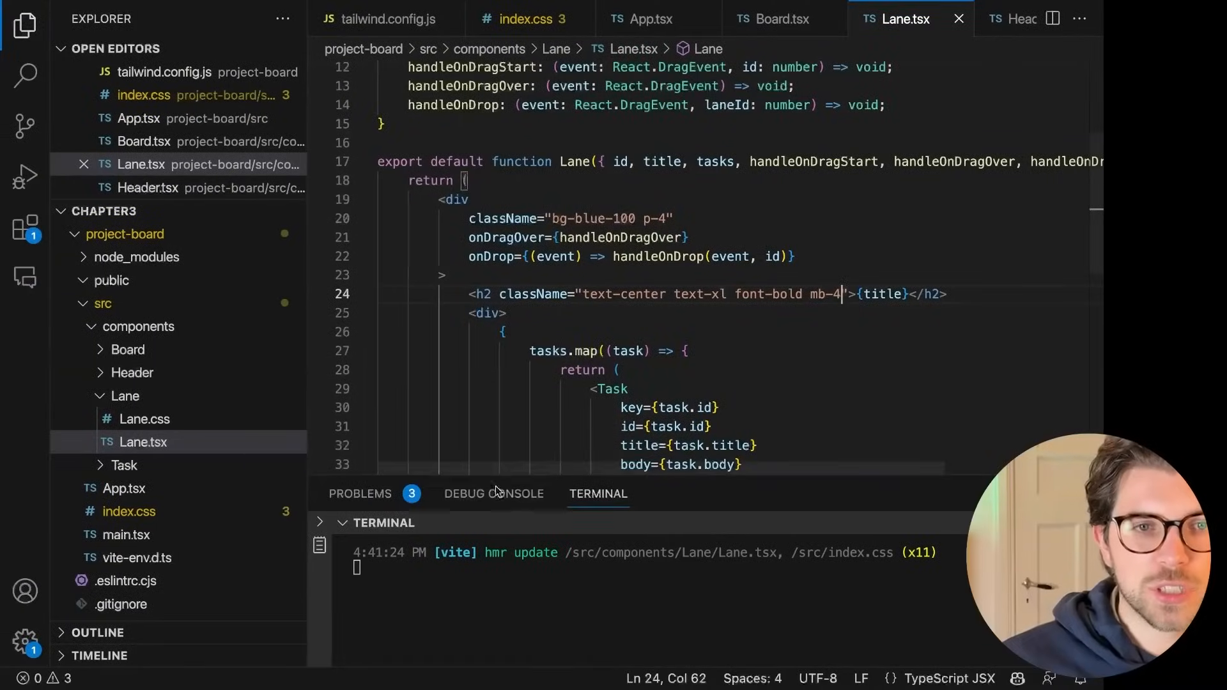
{"action": "left_click", "coordinate": [144, 442]}
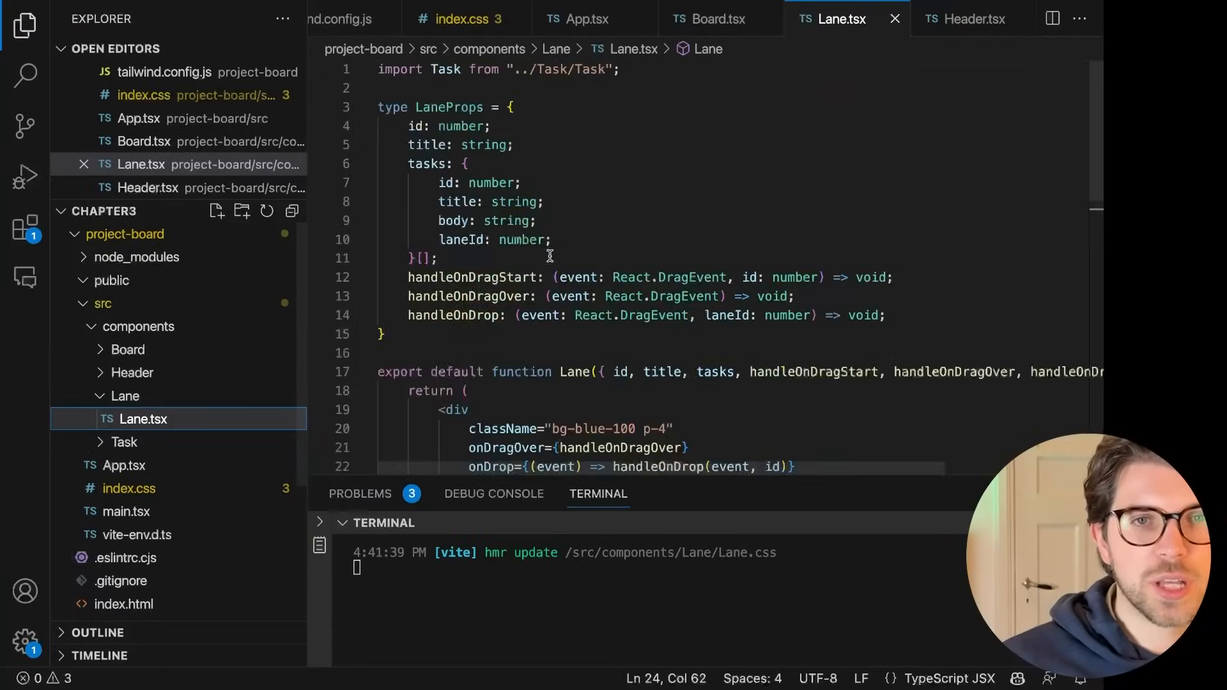
{"action": "left_click", "coordinate": [123, 442]}
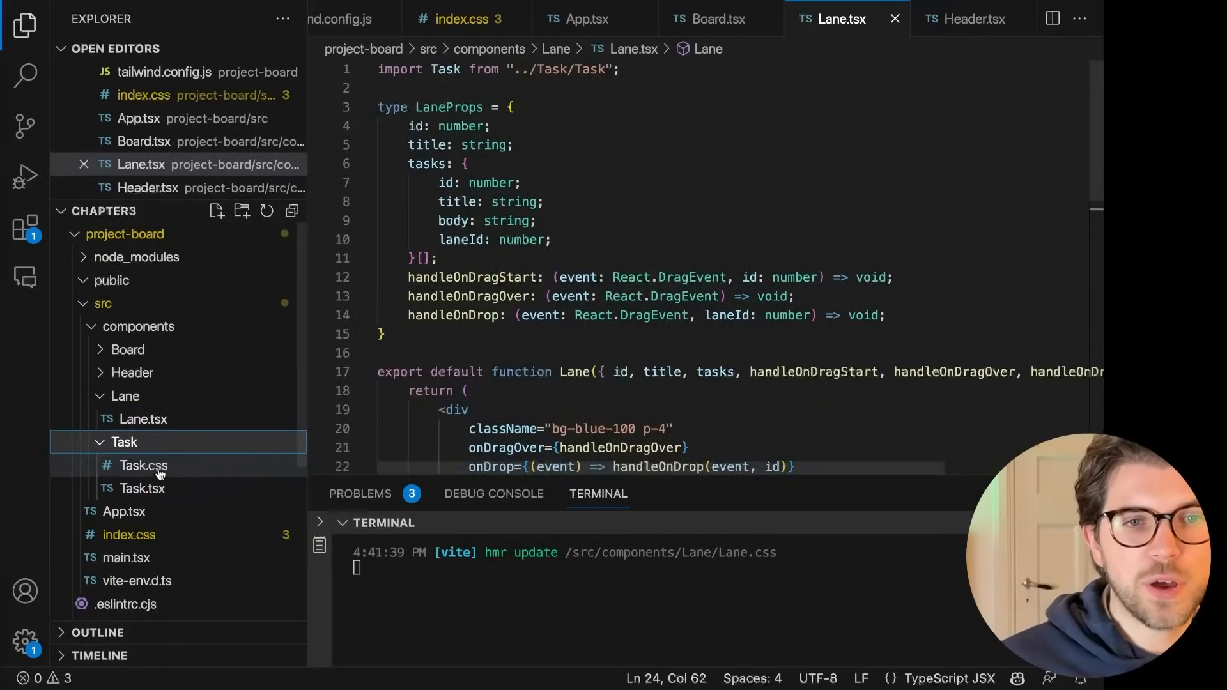
{"action": "left_click", "coordinate": [143, 465]}
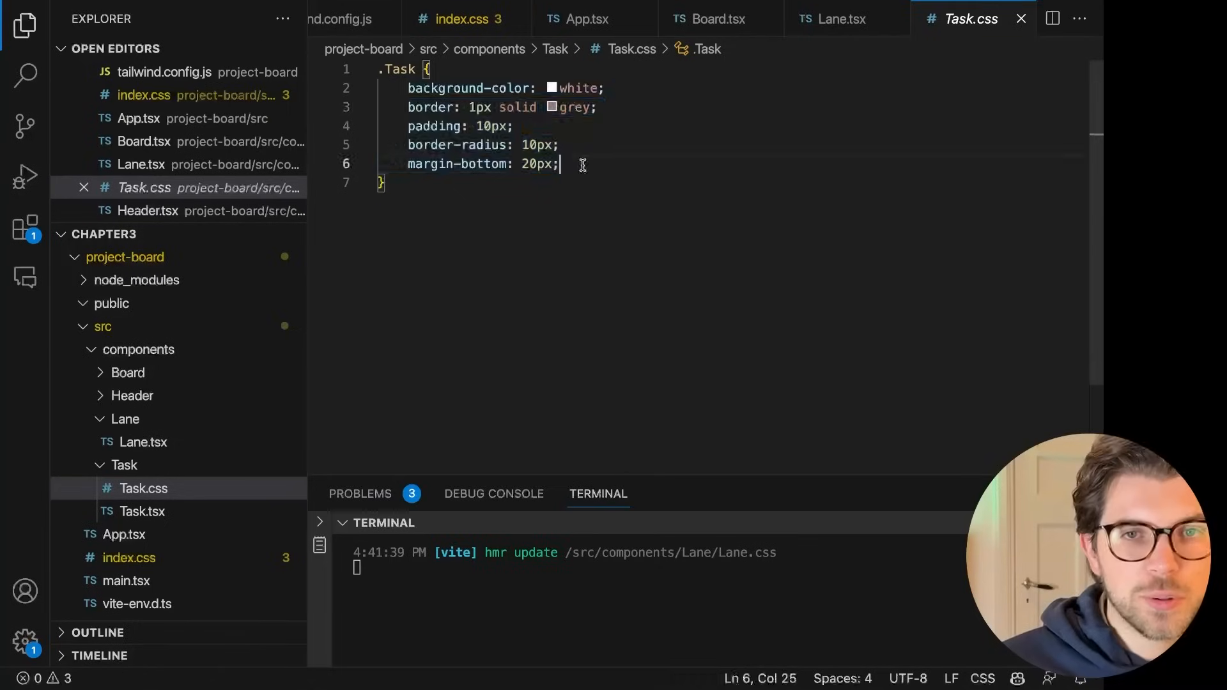
{"action": "key", "text": "ctrl+a"}
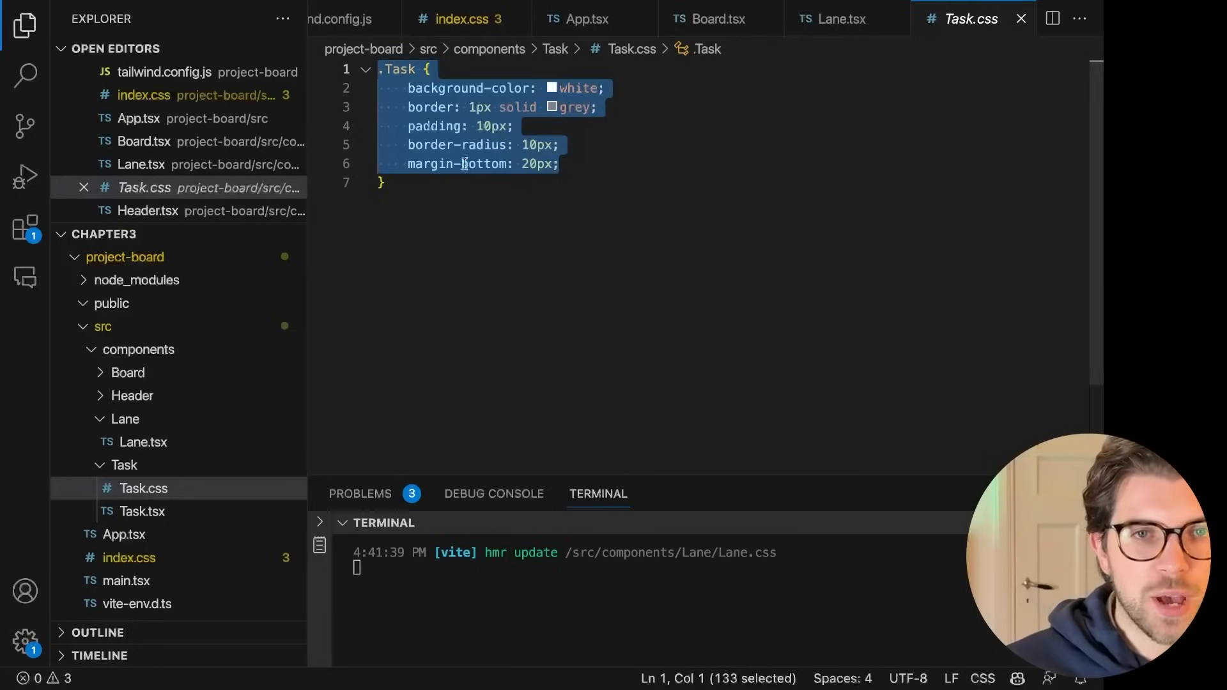
Step: Ask Copilot chat to "create tailwind classes for the following css" for the Task rules
{"action": "left_click", "coordinate": [26, 278]}
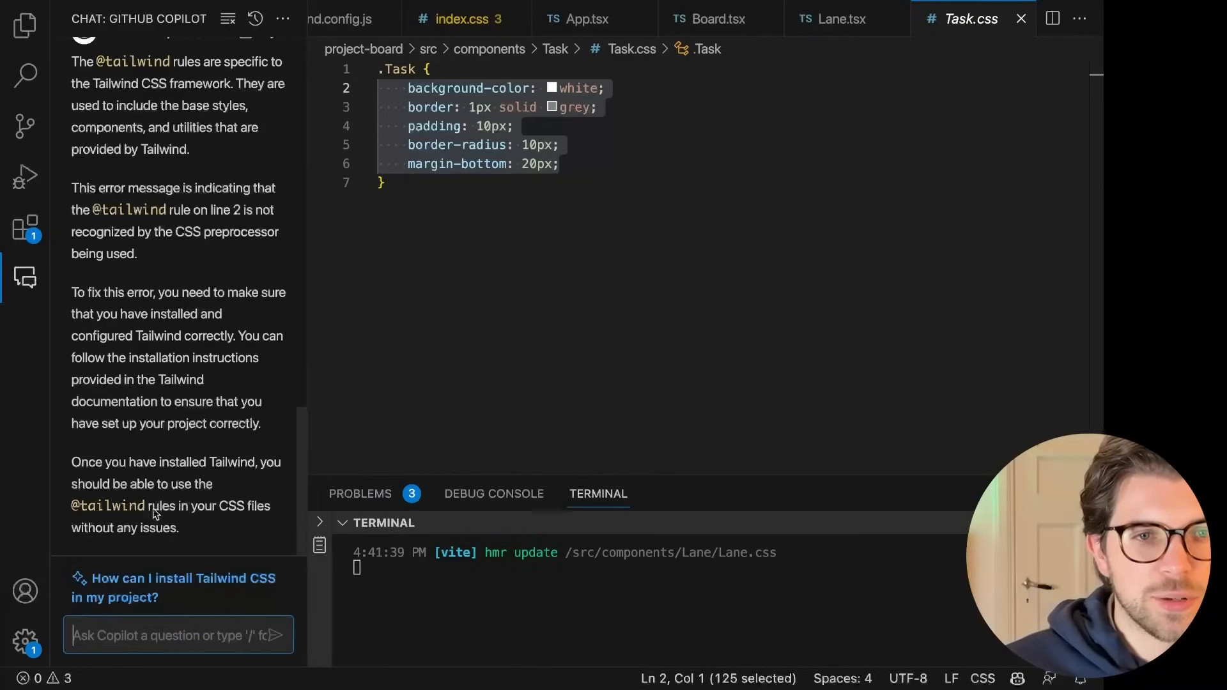
{"action": "type", "text": "create"}
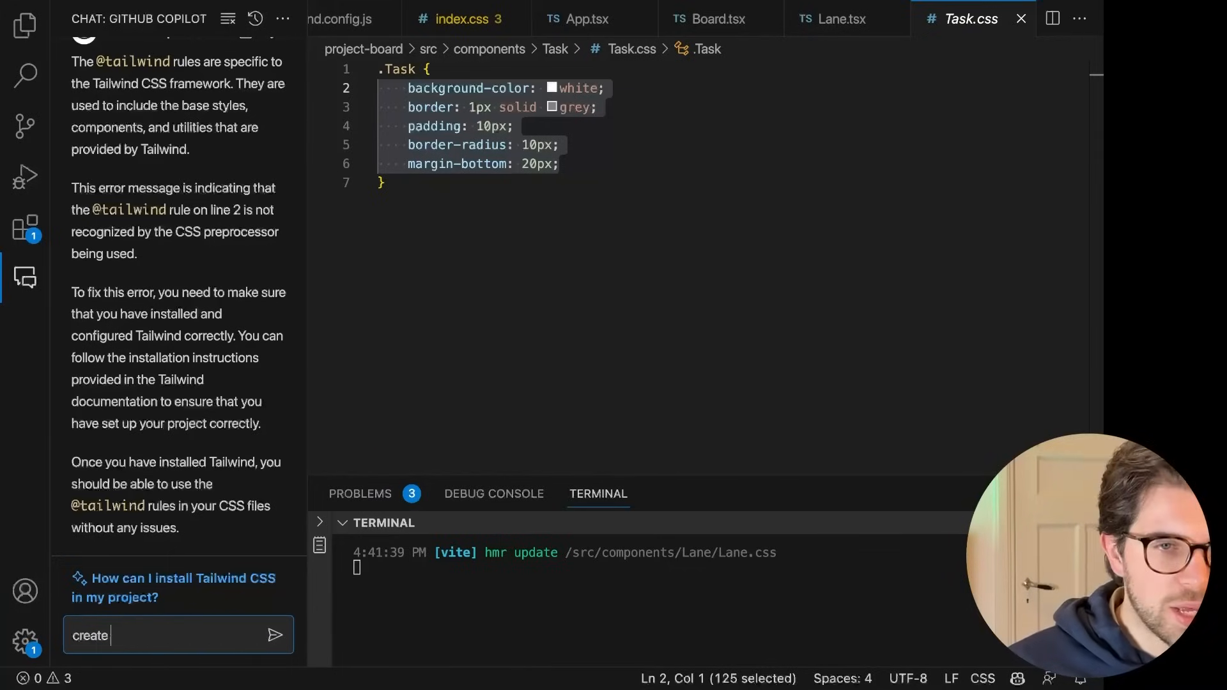
{"action": "type", "text": "tailwind classes for the following css"}
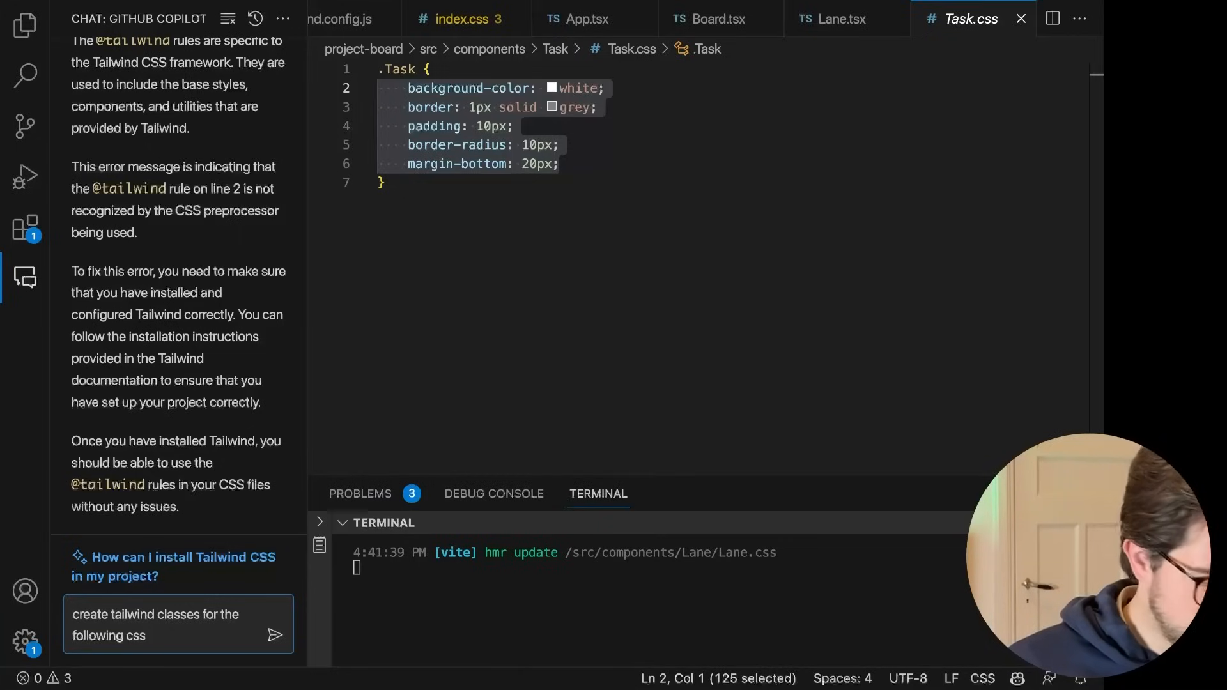
{"action": "left_click", "coordinate": [275, 635]}
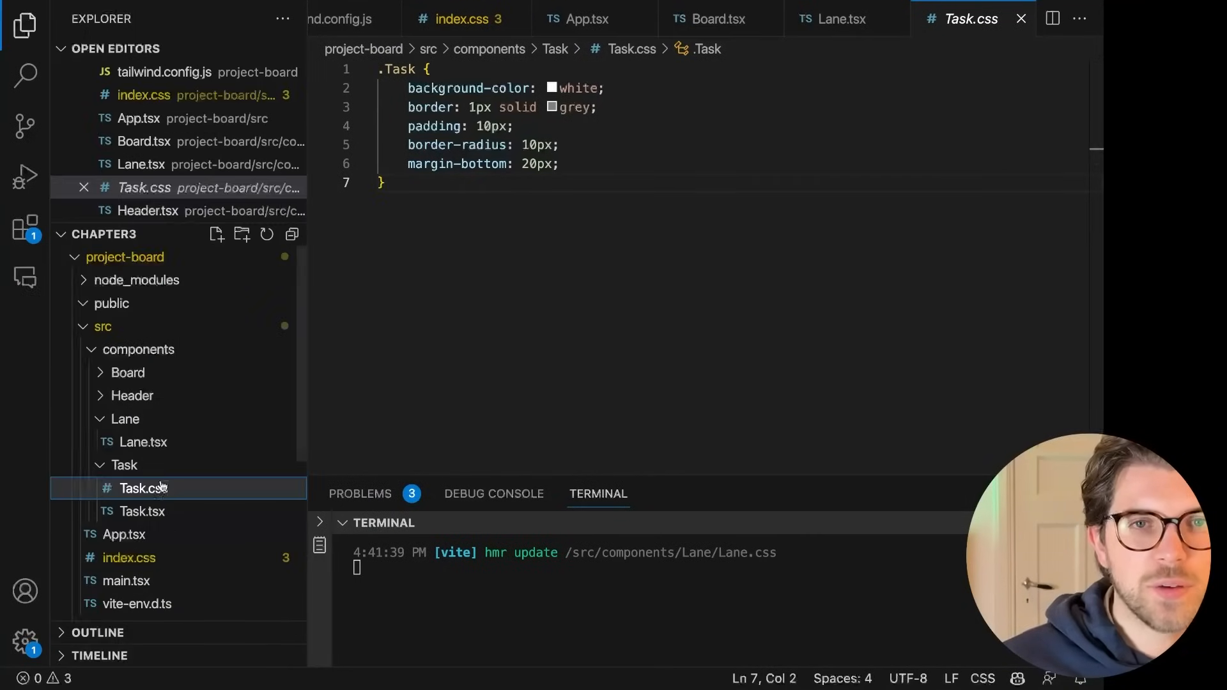
Step: Style the Task div with bg-white border border-gray-400 p-4 rounded-lg mb-4, and the h3 with font-bold
{"action": "left_click", "coordinate": [143, 511]}
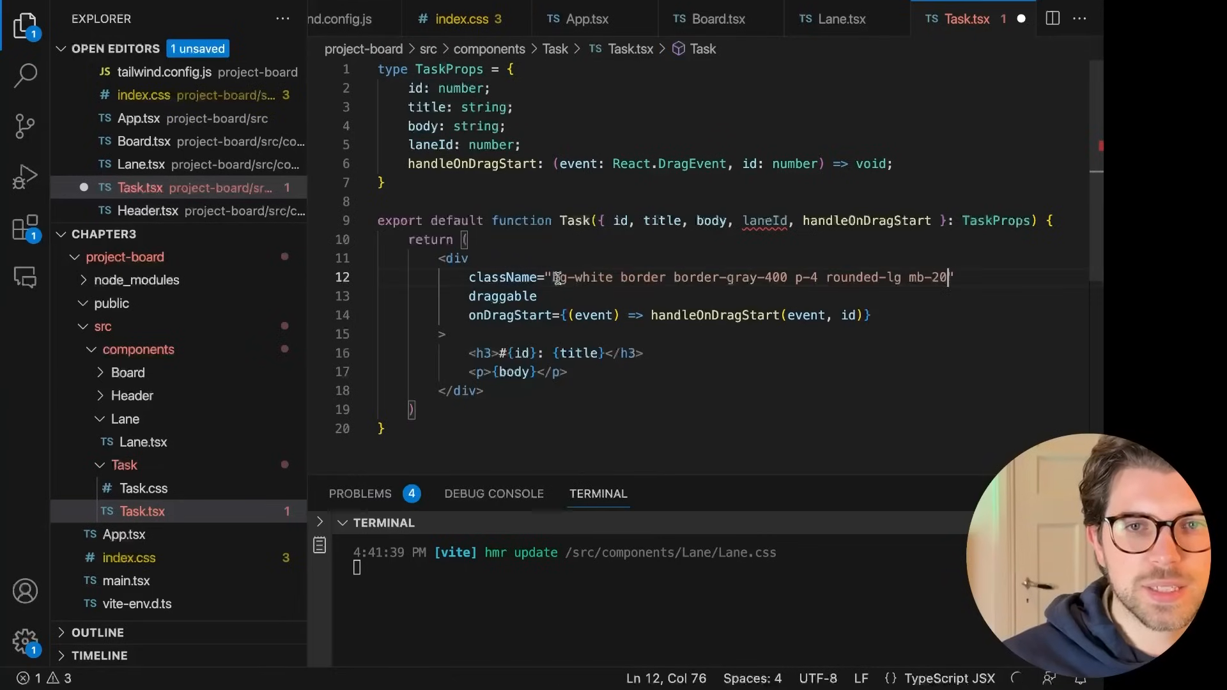
{"action": "key", "text": "ctrl+s"}
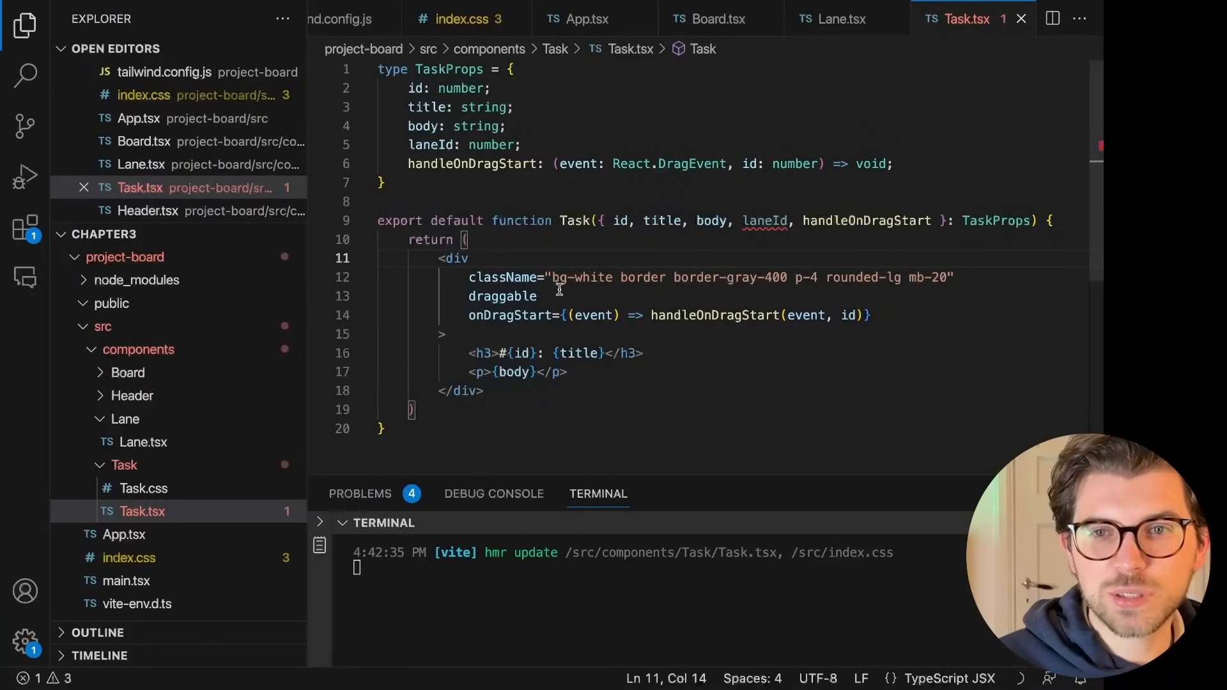
{"action": "left_click_drag", "start_coordinate": [554, 276], "coordinate": [947, 276]}
{"action": "type", "text": " className=\""}
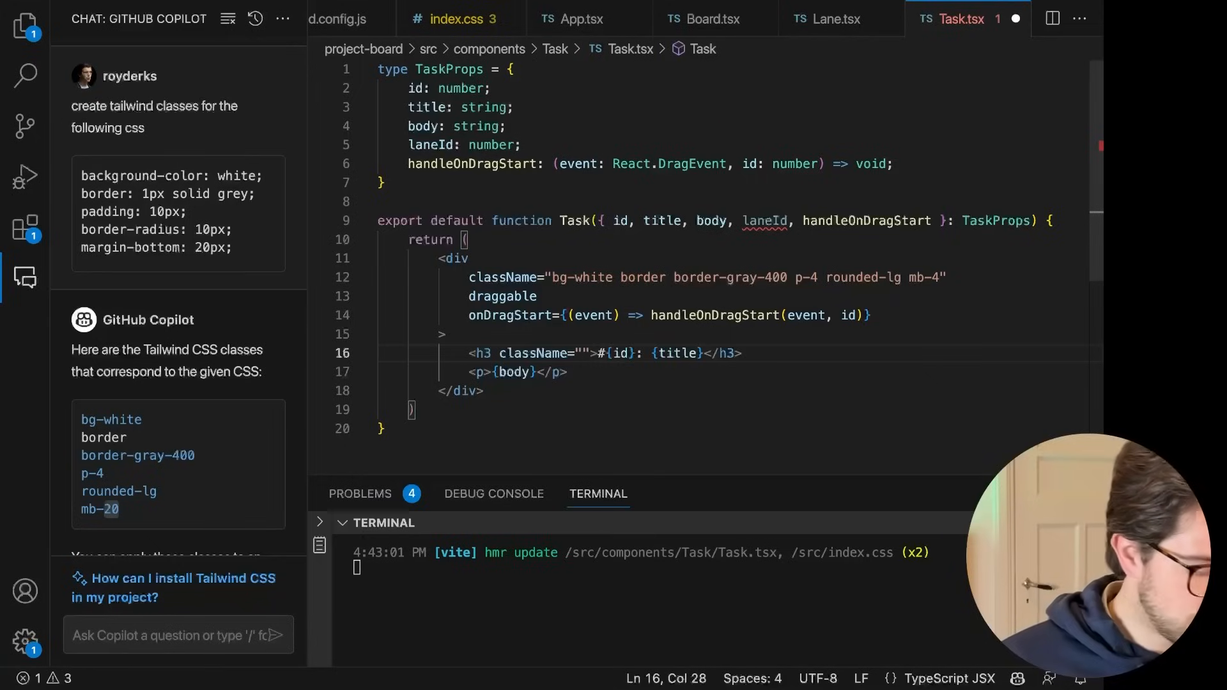
{"action": "type", "text": "font-bold"}
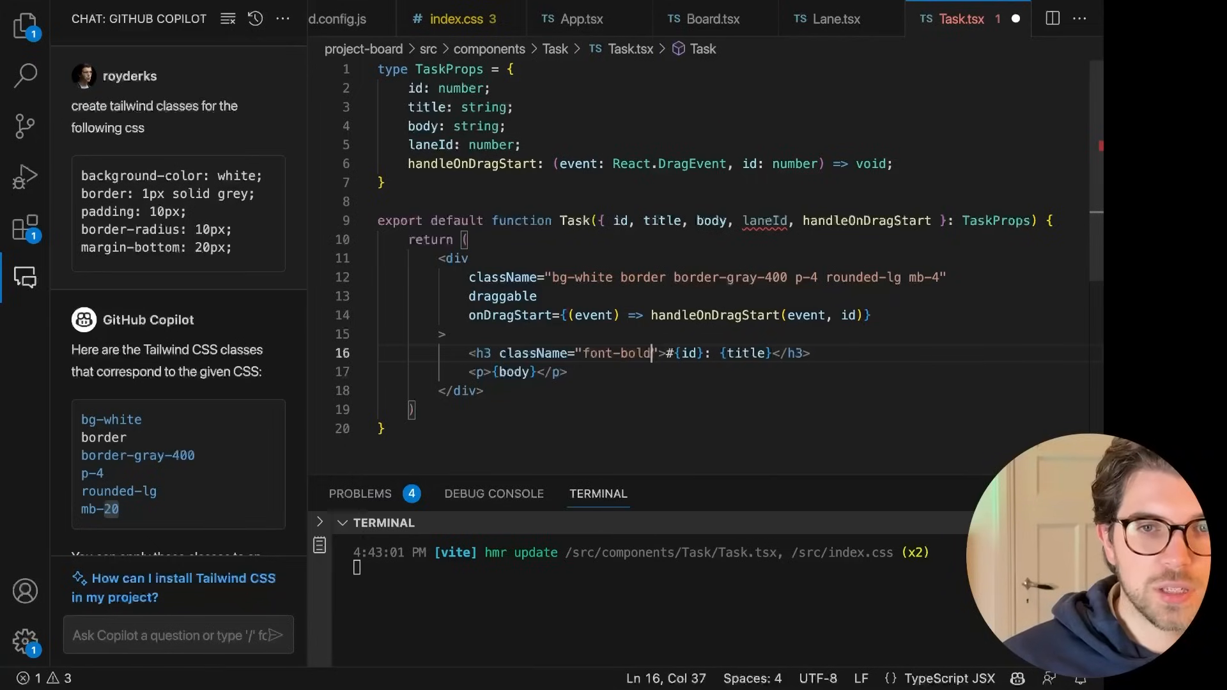